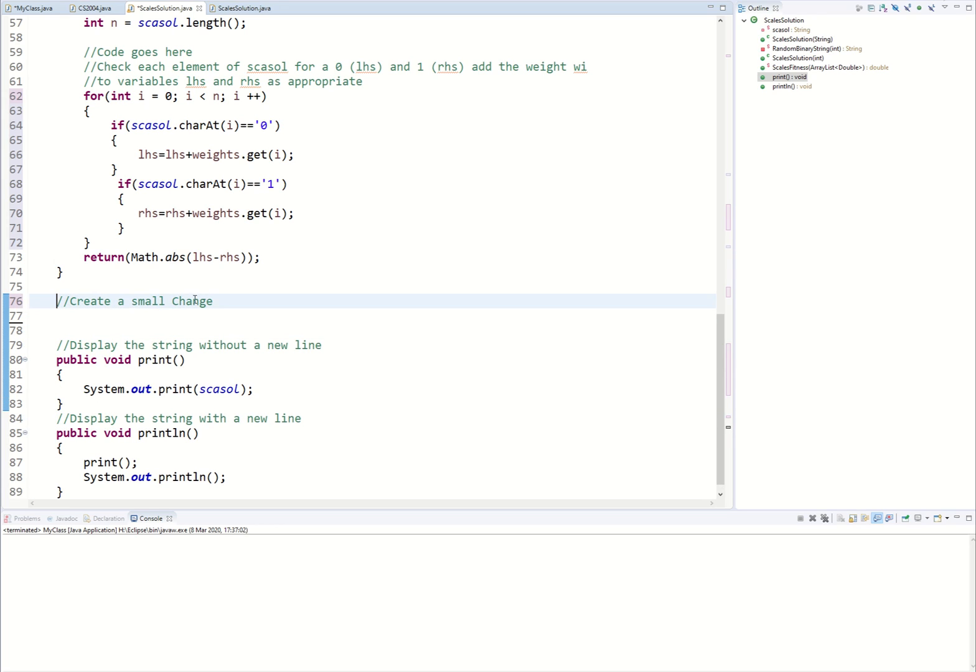
{"action": "mouse_move", "coordinate": [224, 303]}
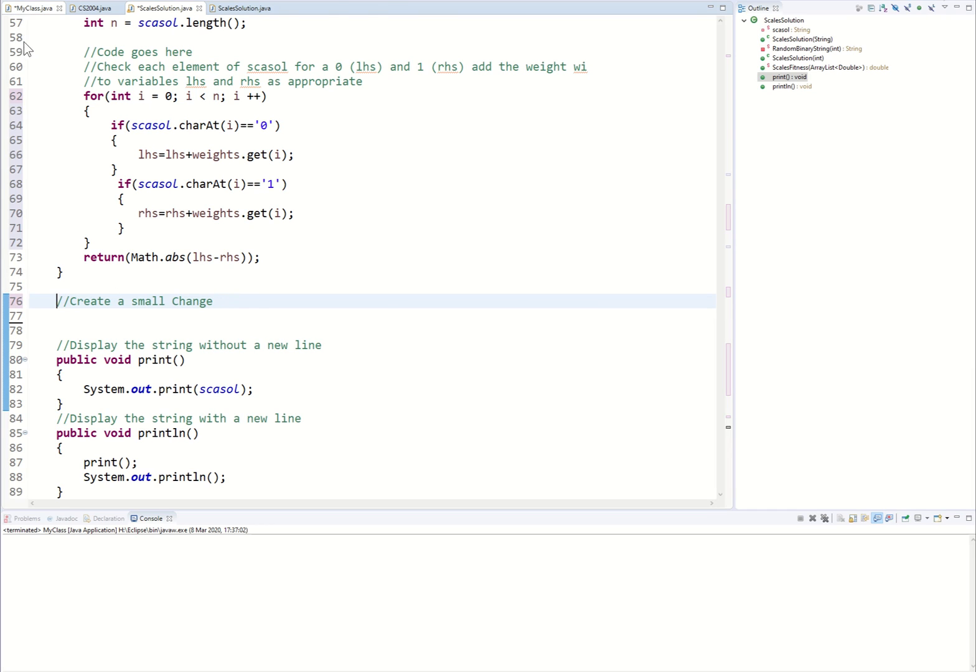
Review the HILL CLIMB and SMALL CHANGE comment notes in MyClass.java's main.
{"action": "left_click", "coordinate": [31, 8]}
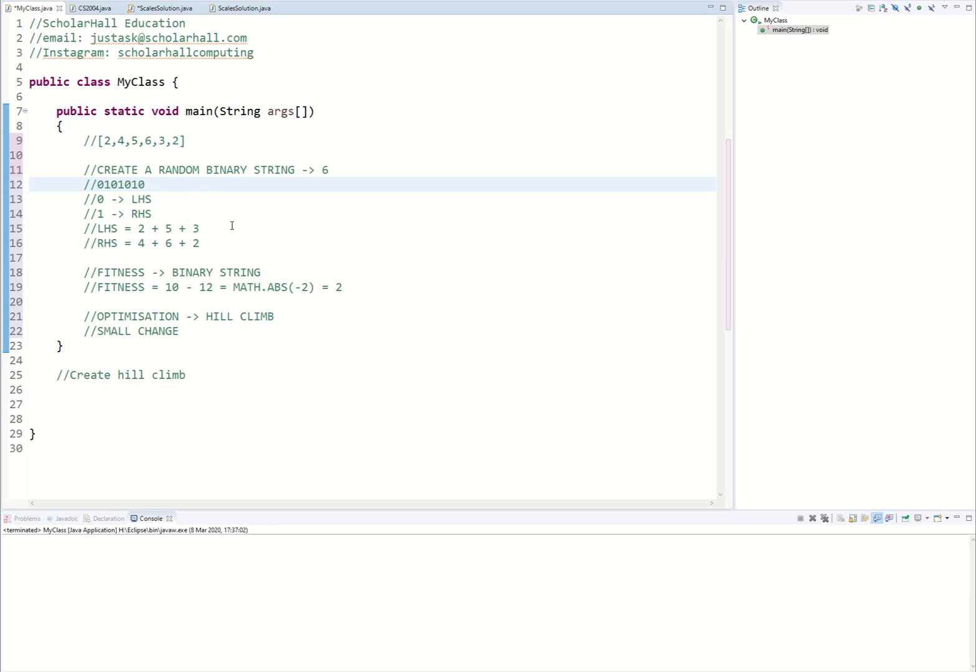
{"action": "mouse_move", "coordinate": [234, 279]}
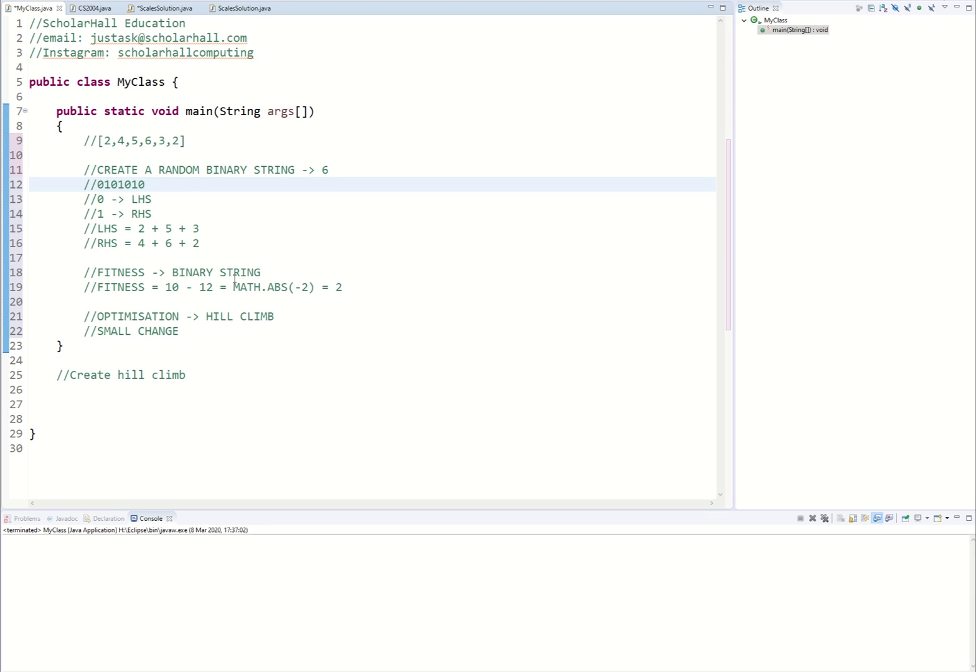
{"action": "left_click", "coordinate": [274, 316]}
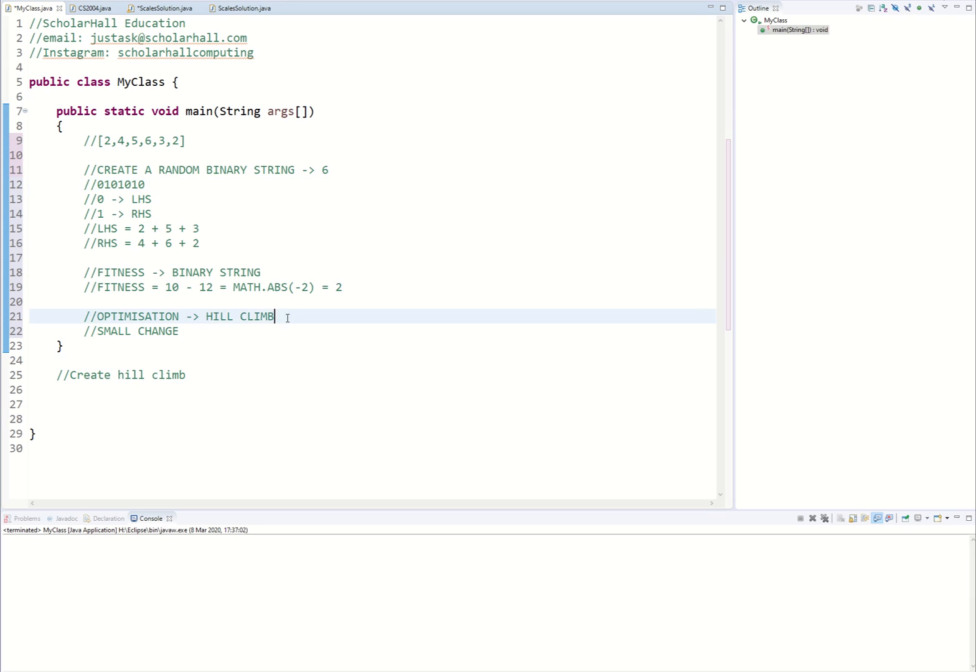
{"action": "left_click", "coordinate": [180, 331]}
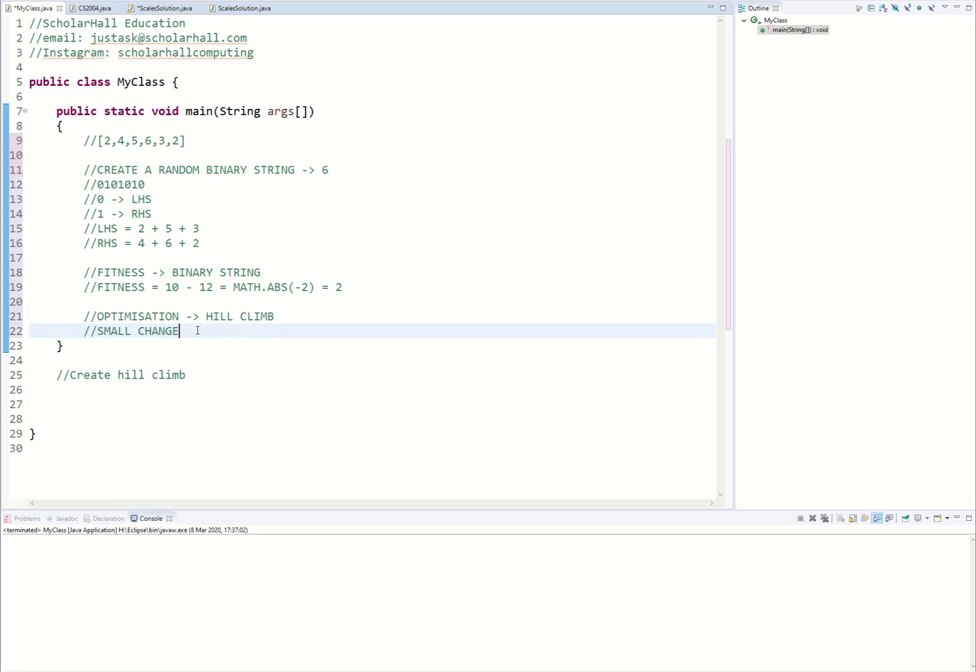
{"action": "mouse_move", "coordinate": [171, 331]}
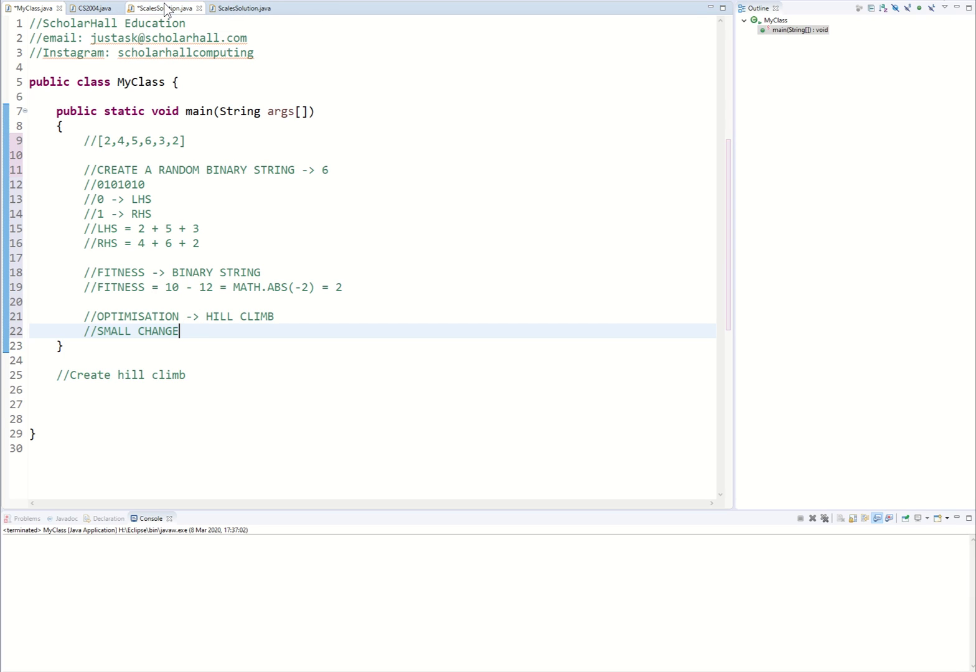
Add a comment under the small-change note: '//Randomly get a value within'.
{"action": "left_click", "coordinate": [159, 7]}
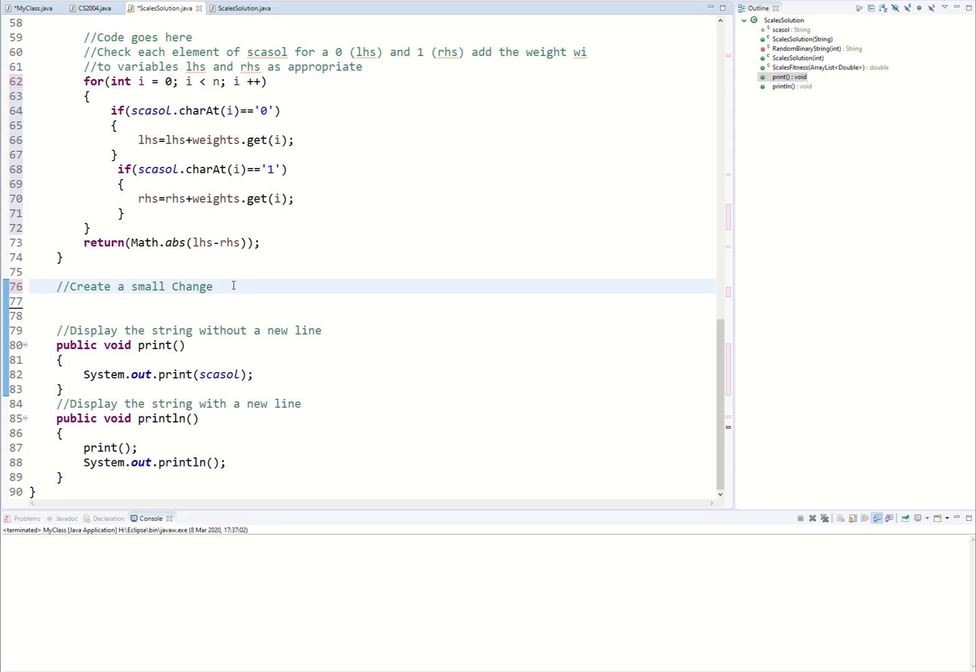
{"action": "mouse_move", "coordinate": [109, 358]}
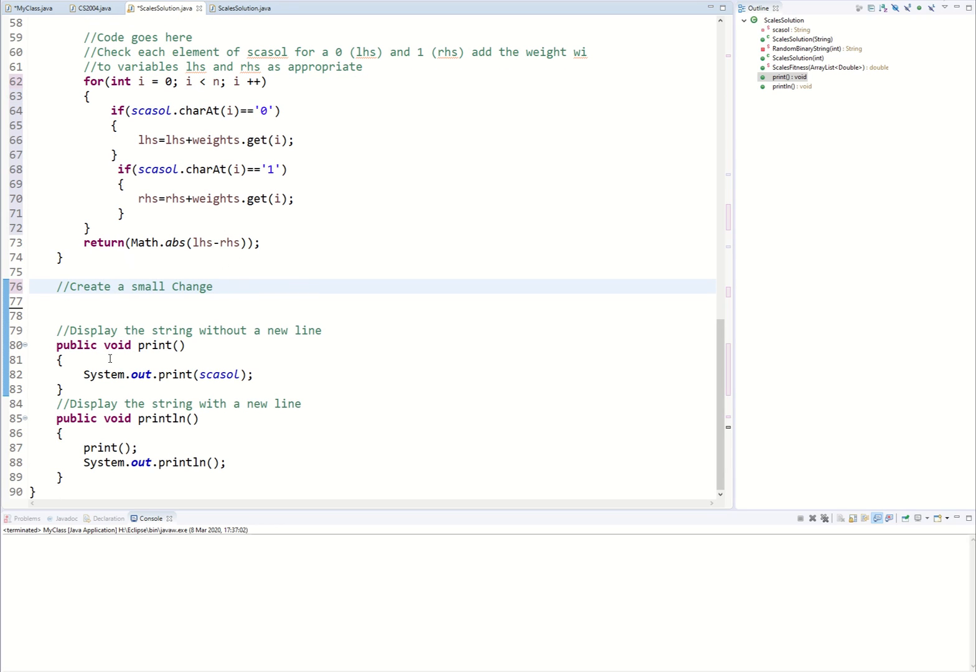
{"action": "mouse_move", "coordinate": [222, 303]}
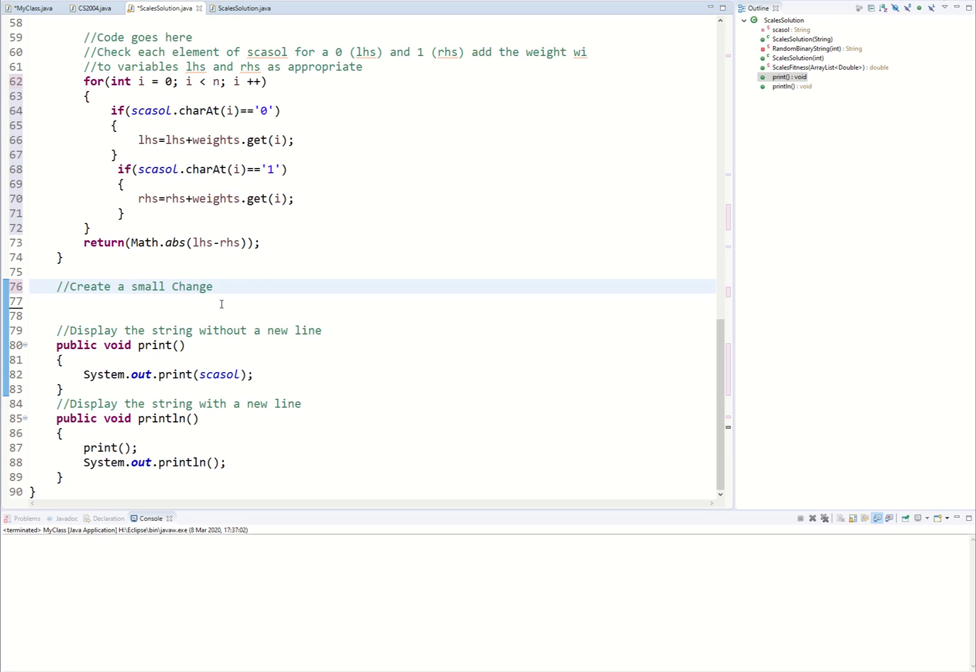
{"action": "key", "text": "enter"}
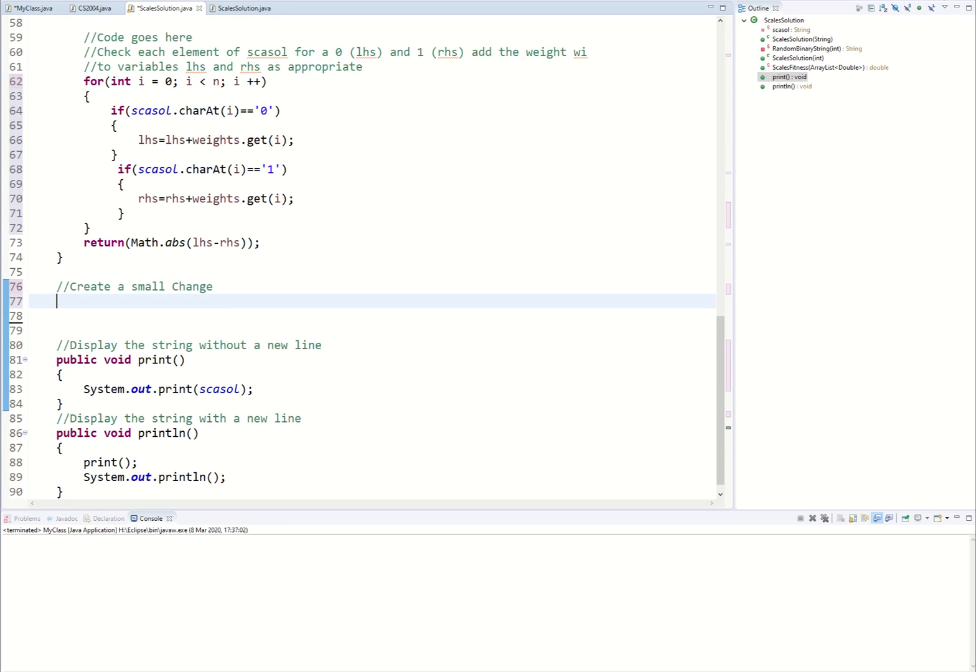
{"action": "type", "text": "//"}
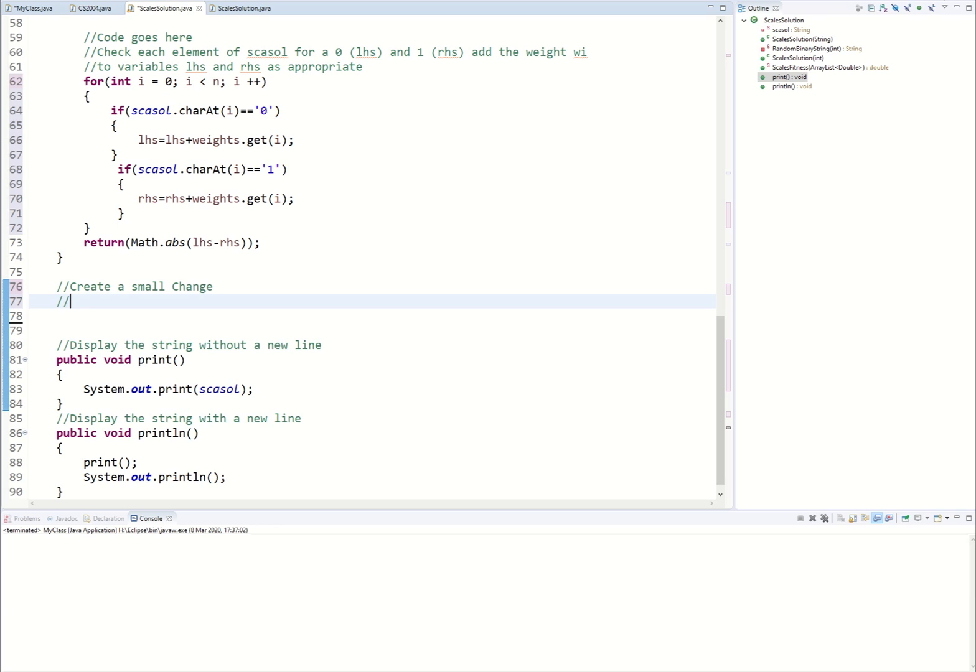
{"action": "type", "text": "Rando"}
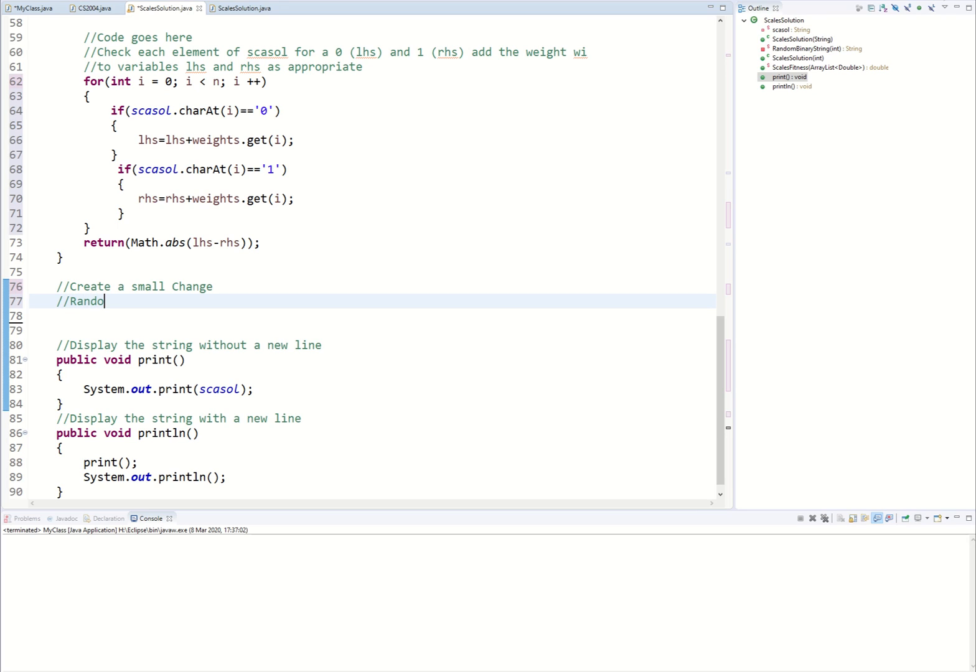
{"action": "type", "text": "mly"}
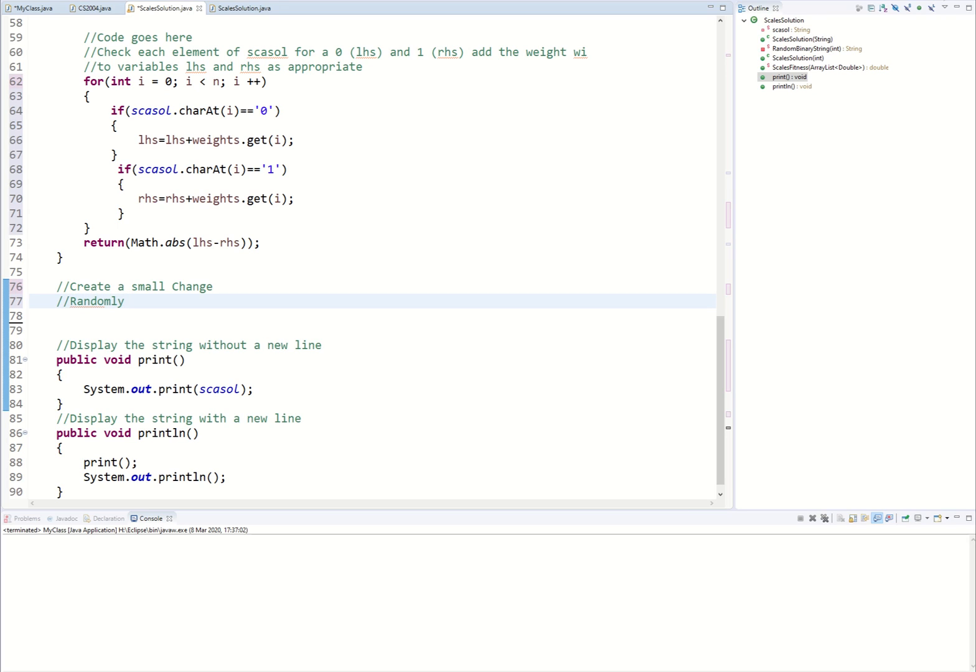
{"action": "type", "text": "get a val"}
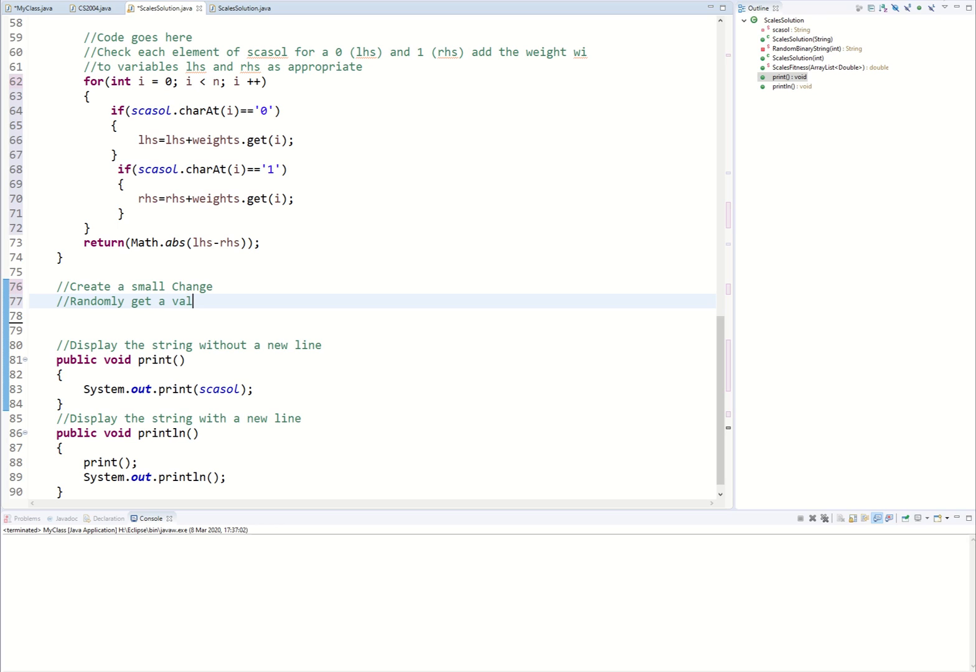
{"action": "type", "text": "ue within the binary"}
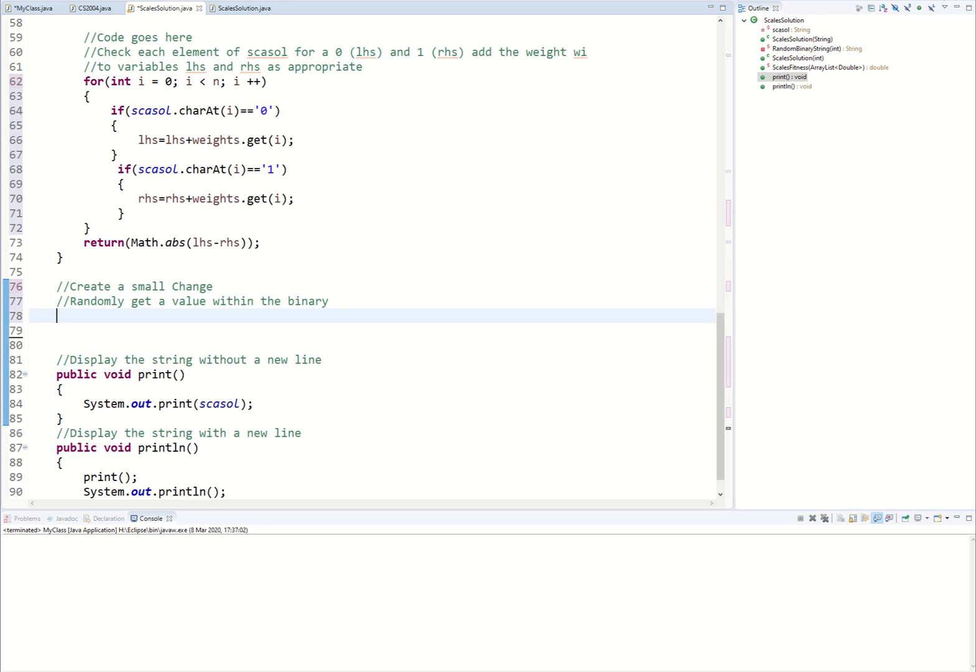
Add a second comment: '//swap it from 1 to a 0 or a 0 to a 1'.
{"action": "type", "text": "//"}
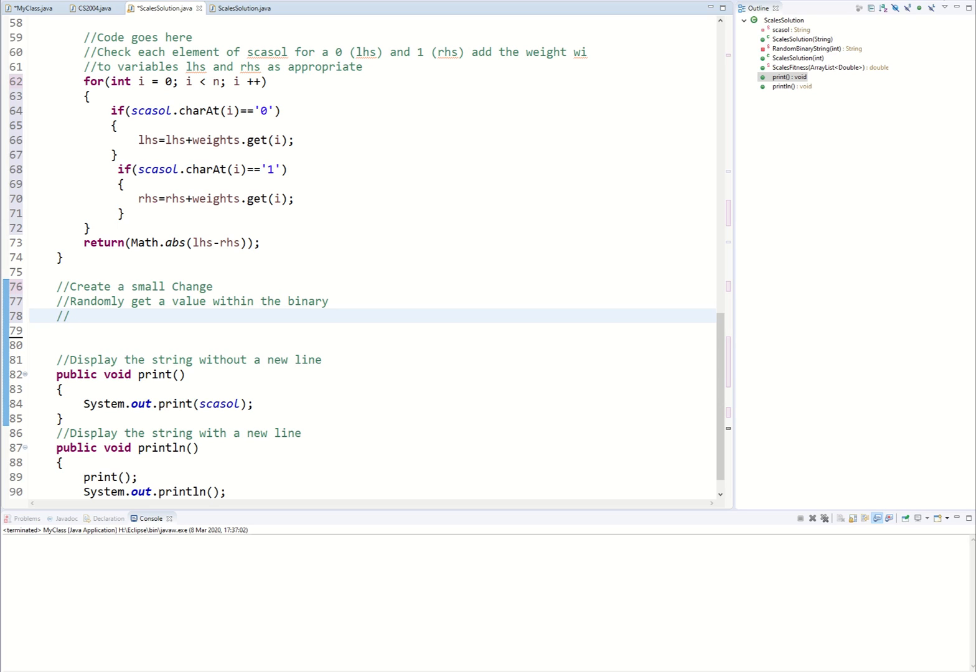
{"action": "type", "text": "sw"}
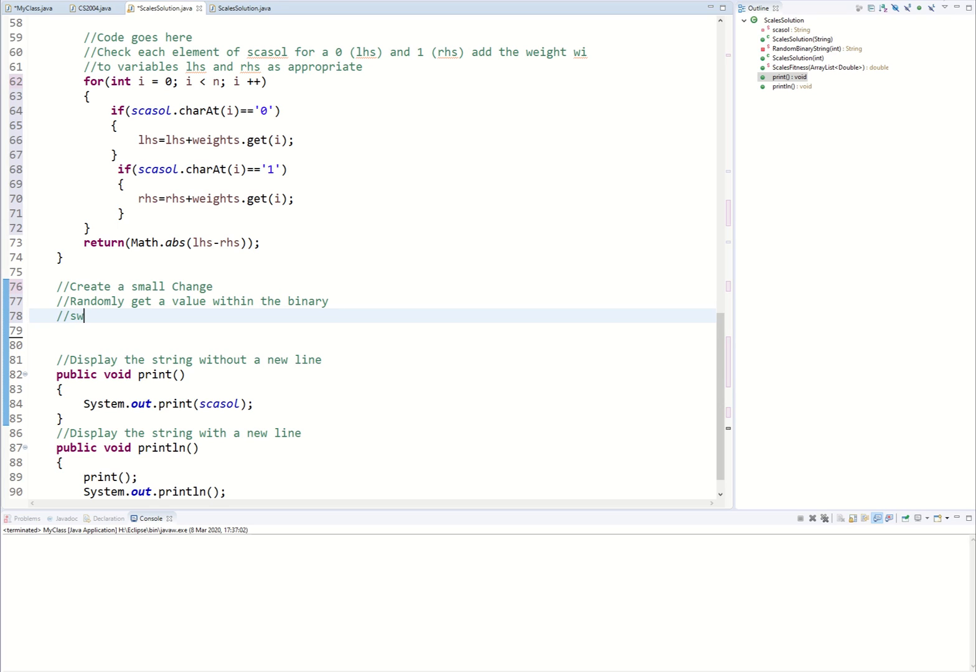
{"action": "type", "text": "ap it from 1"}
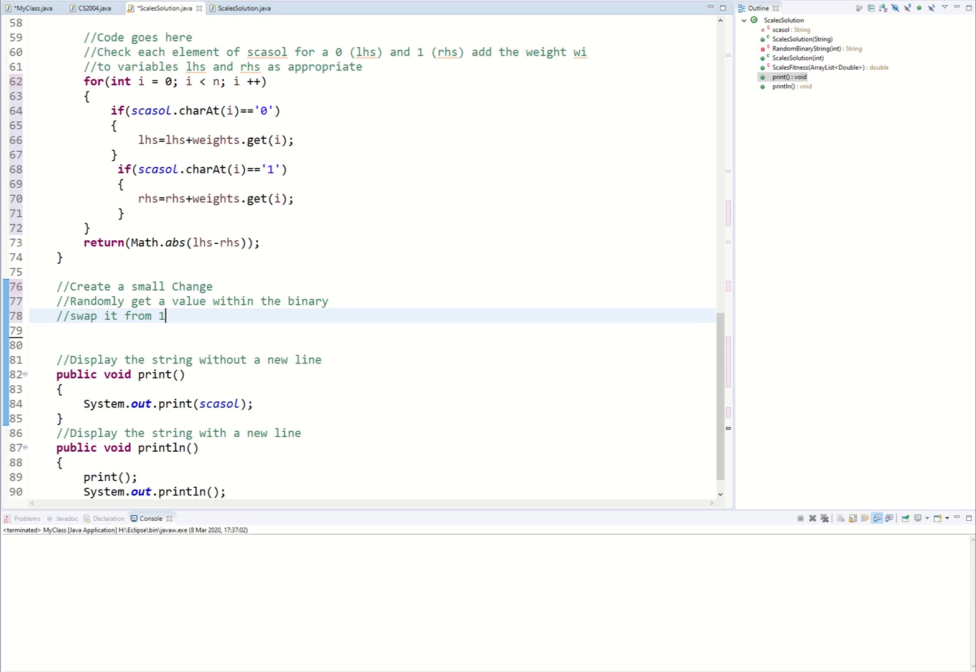
{"action": "type", "text": "to a"}
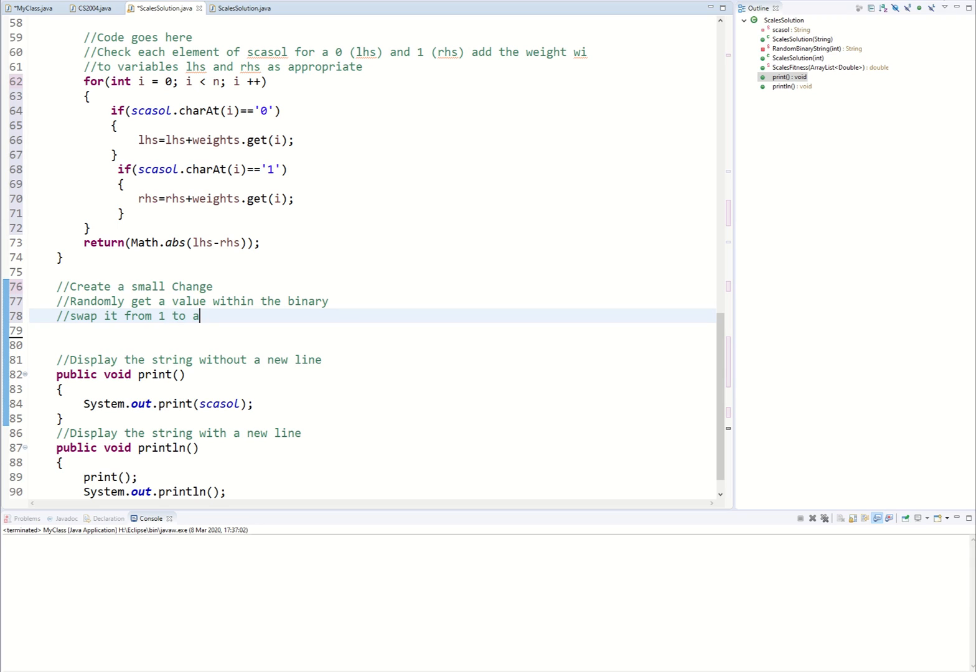
{"action": "type", "text": "0 or a"}
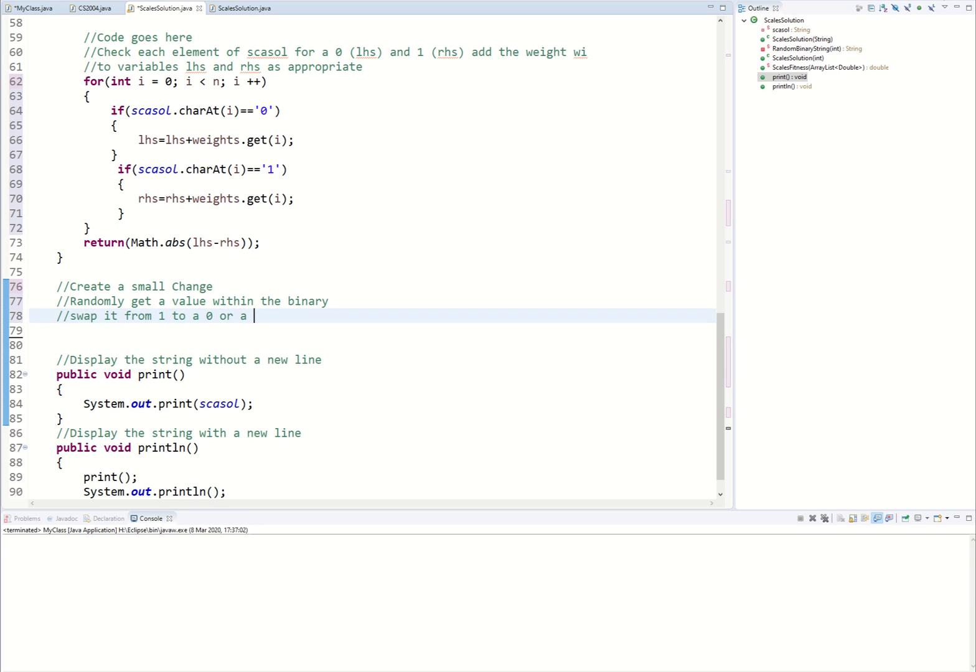
{"action": "type", "text": "0 to a 1"}
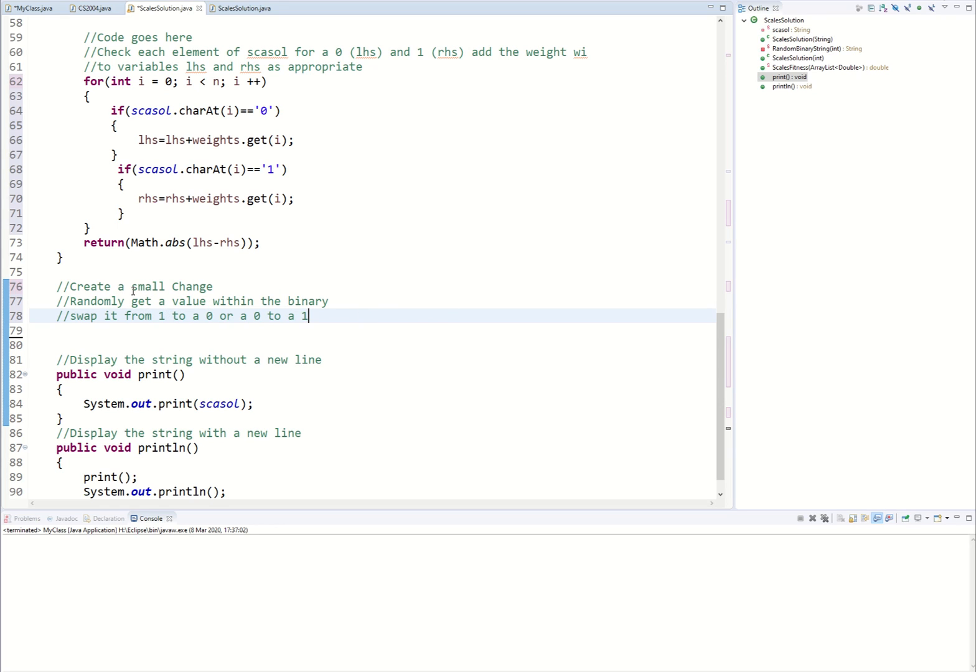
{"action": "mouse_move", "coordinate": [573, 255]}
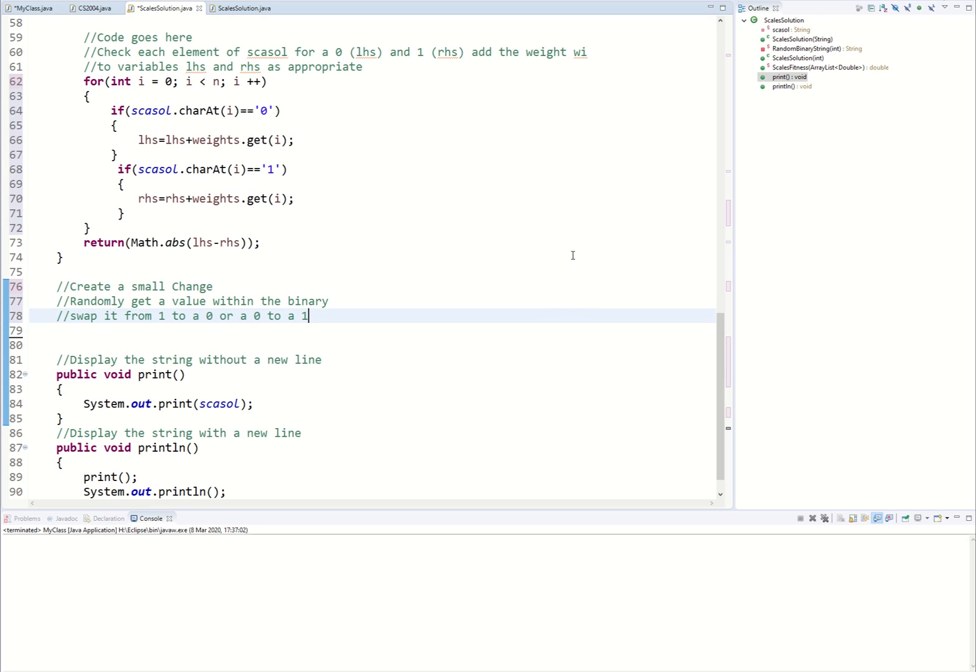
{"action": "mouse_move", "coordinate": [468, 325]}
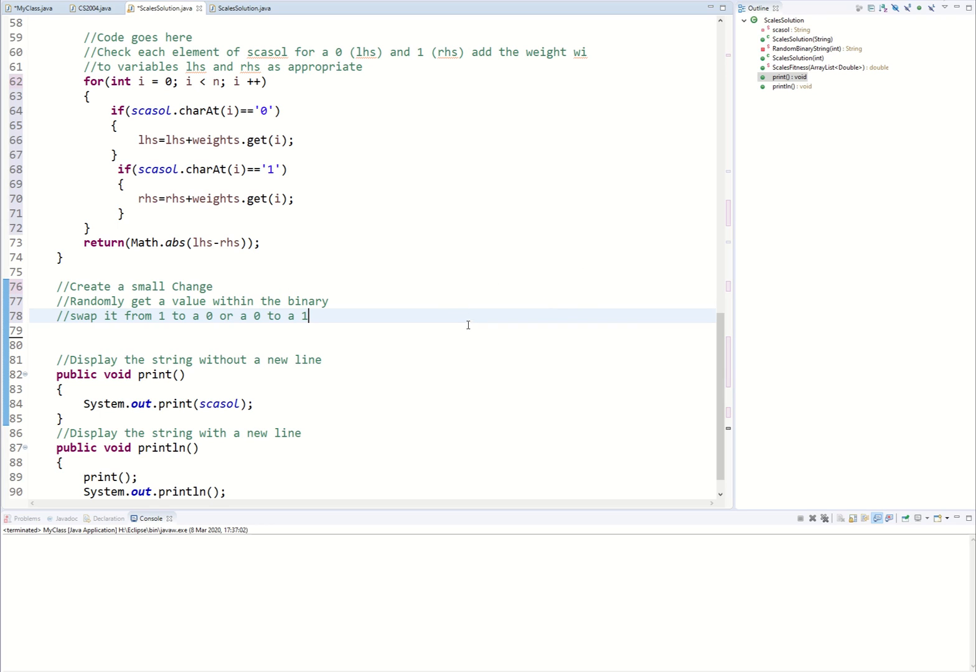
{"action": "mouse_move", "coordinate": [209, 324]}
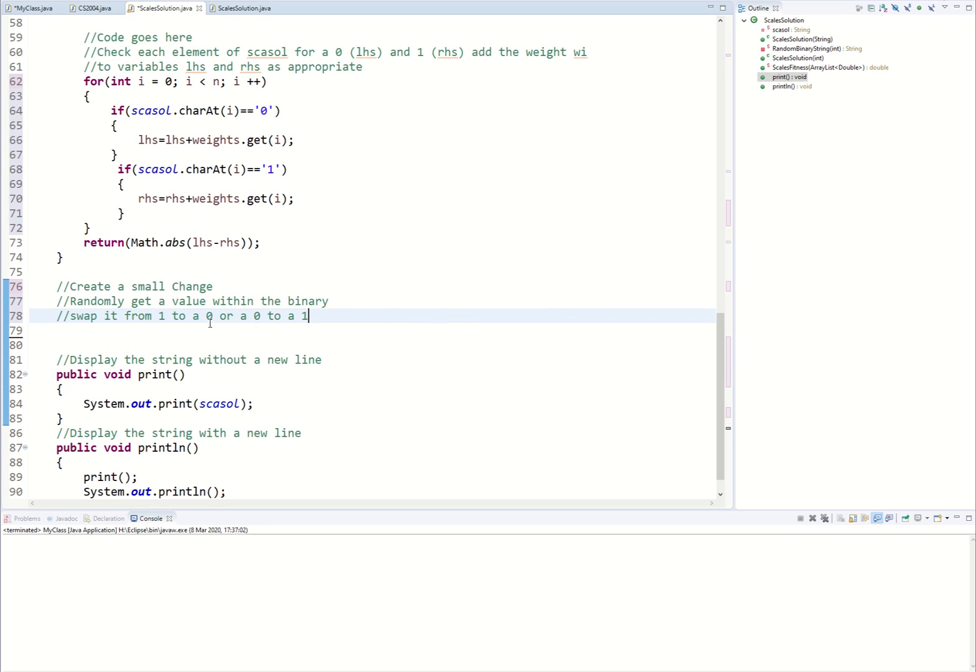
{"action": "double_click", "coordinate": [161, 316]}
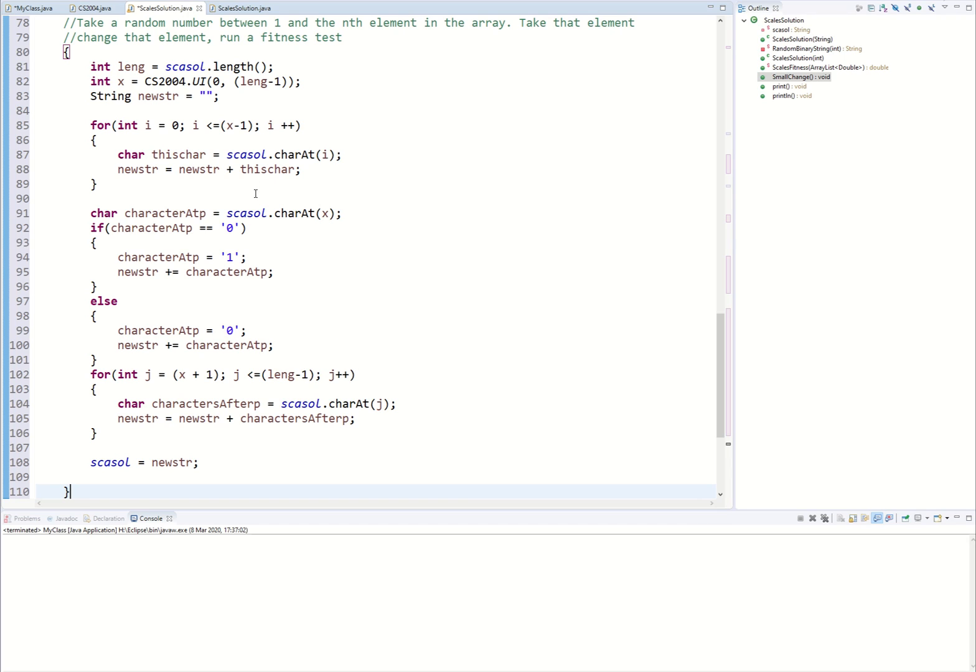
{"action": "mouse_move", "coordinate": [255, 194]}
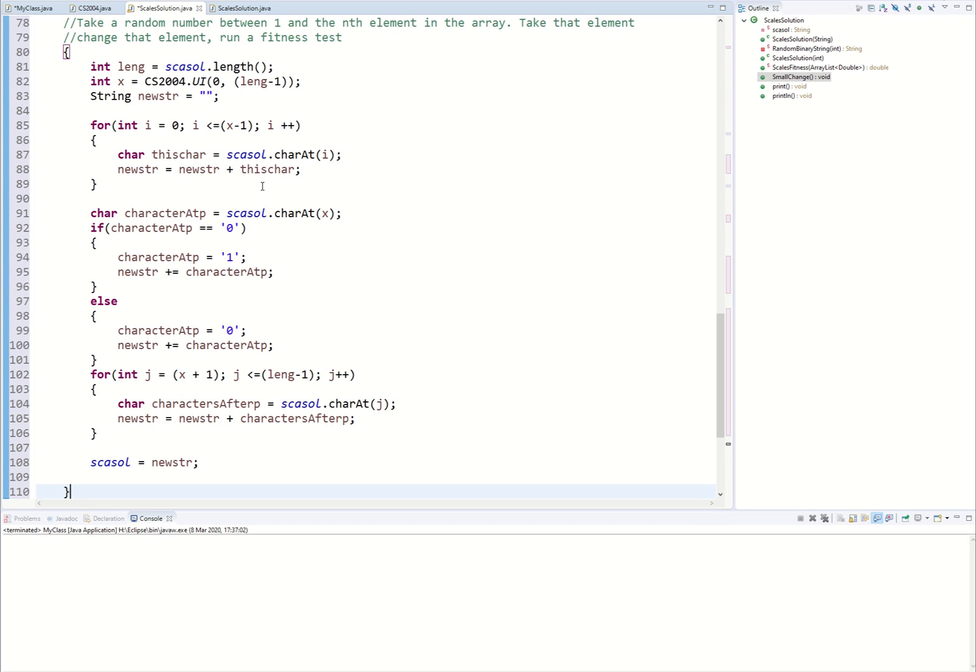
{"action": "mouse_move", "coordinate": [254, 57]}
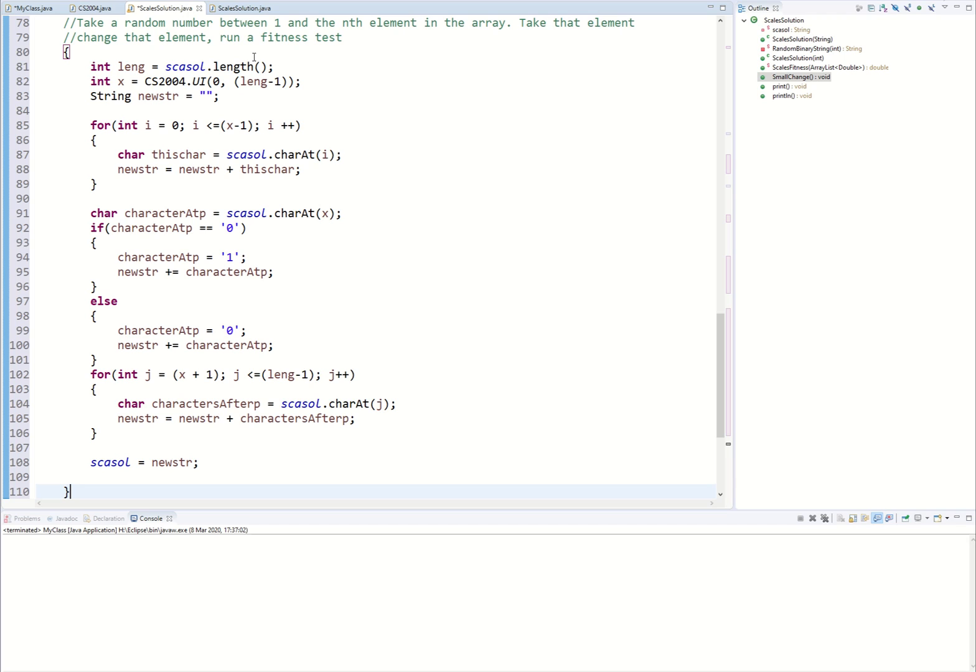
{"action": "mouse_move", "coordinate": [246, 137]}
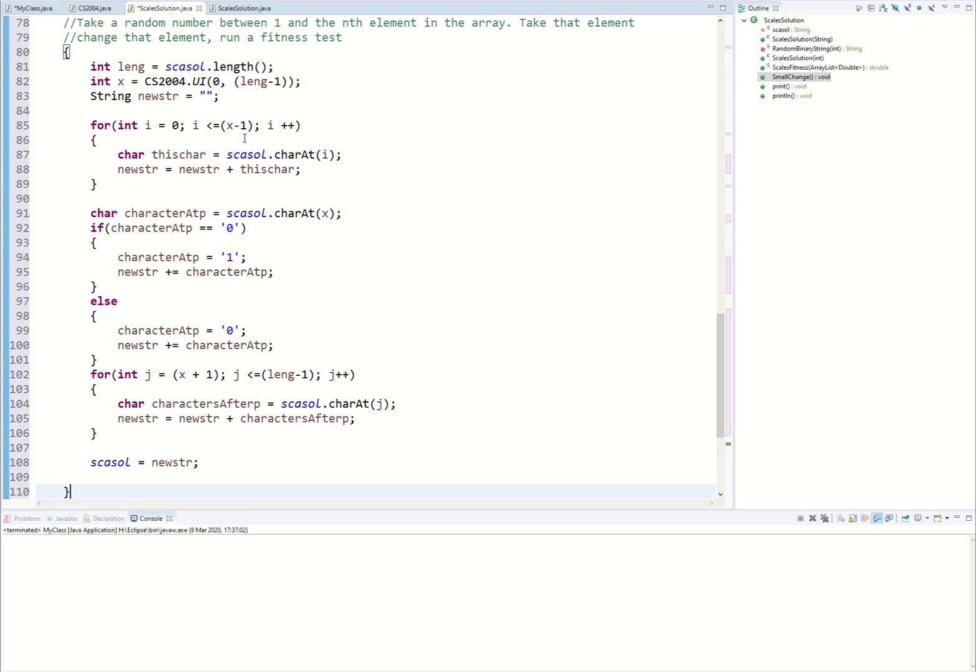
{"action": "mouse_move", "coordinate": [129, 132]}
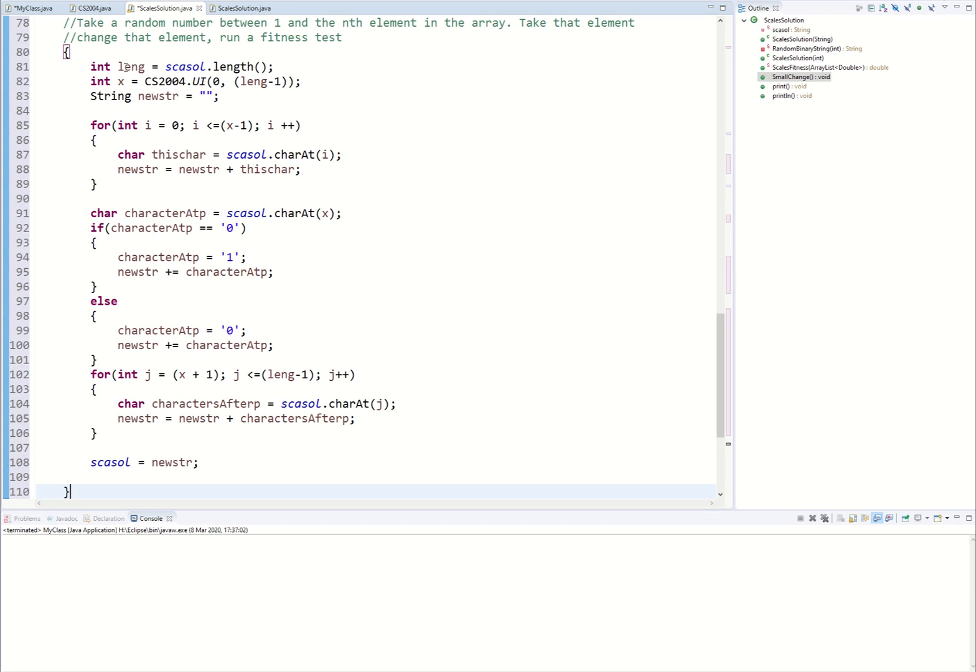
Inspect SmallChange's leng uses, CS2004.UI random index call and x-1 bound, then return to MyClass.java.
{"action": "double_click", "coordinate": [184, 67]}
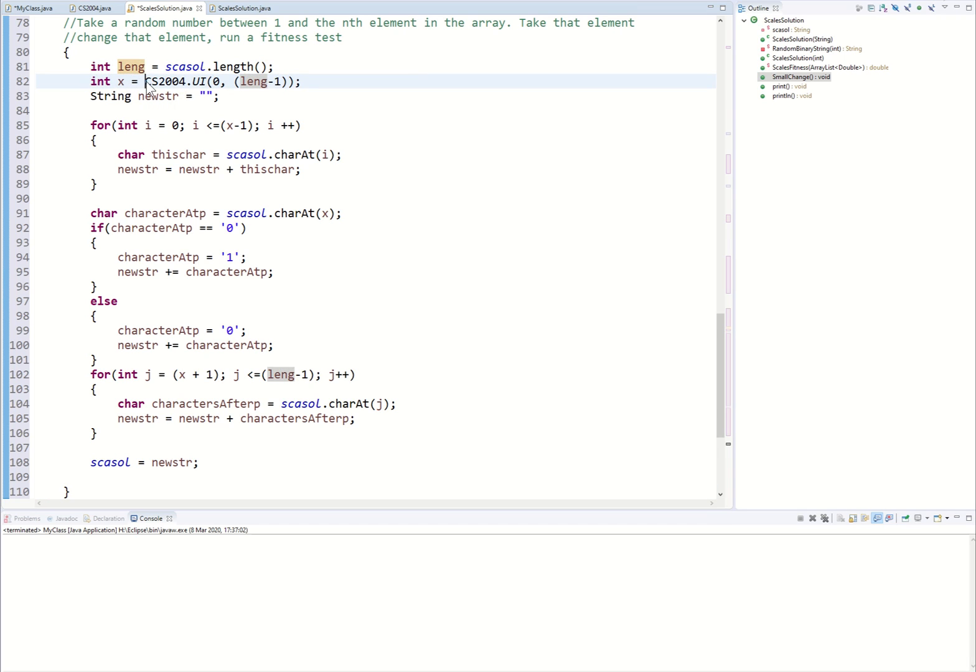
{"action": "double_click", "coordinate": [162, 82]}
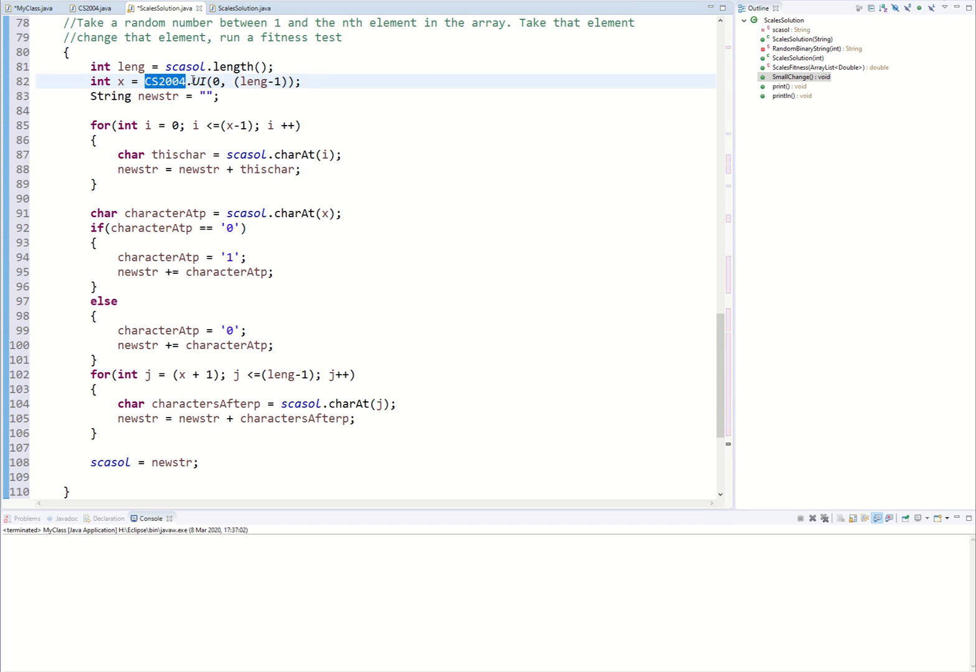
{"action": "left_click", "coordinate": [209, 82]}
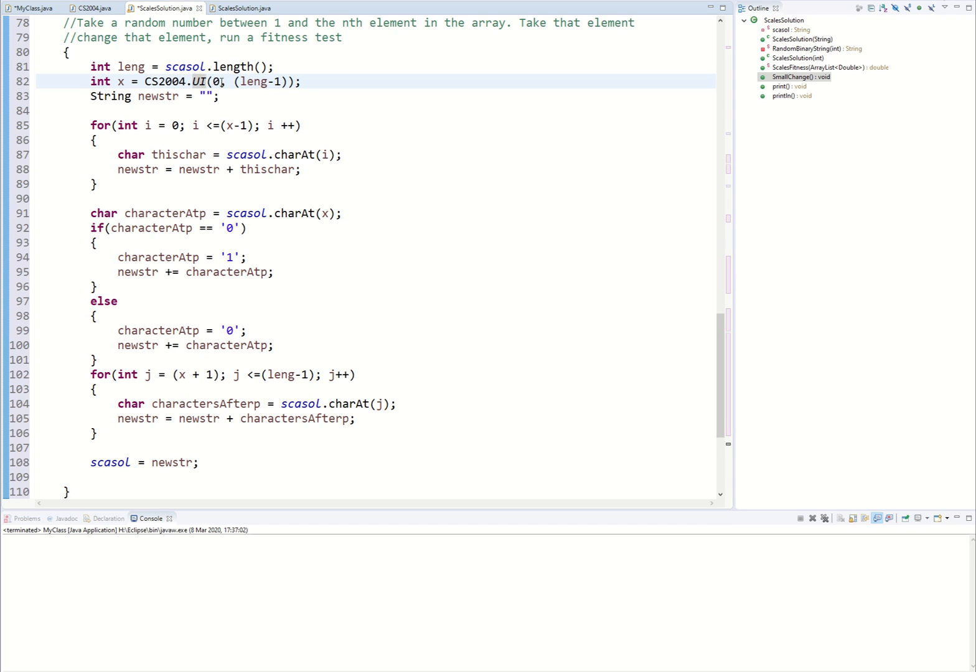
{"action": "double_click", "coordinate": [215, 82]}
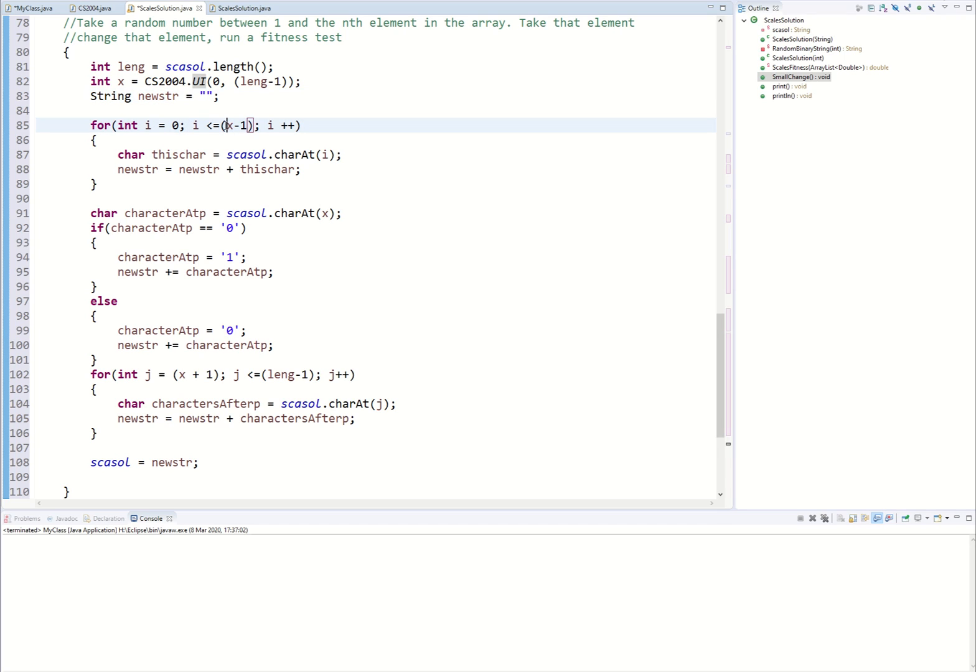
{"action": "double_click", "coordinate": [235, 125]}
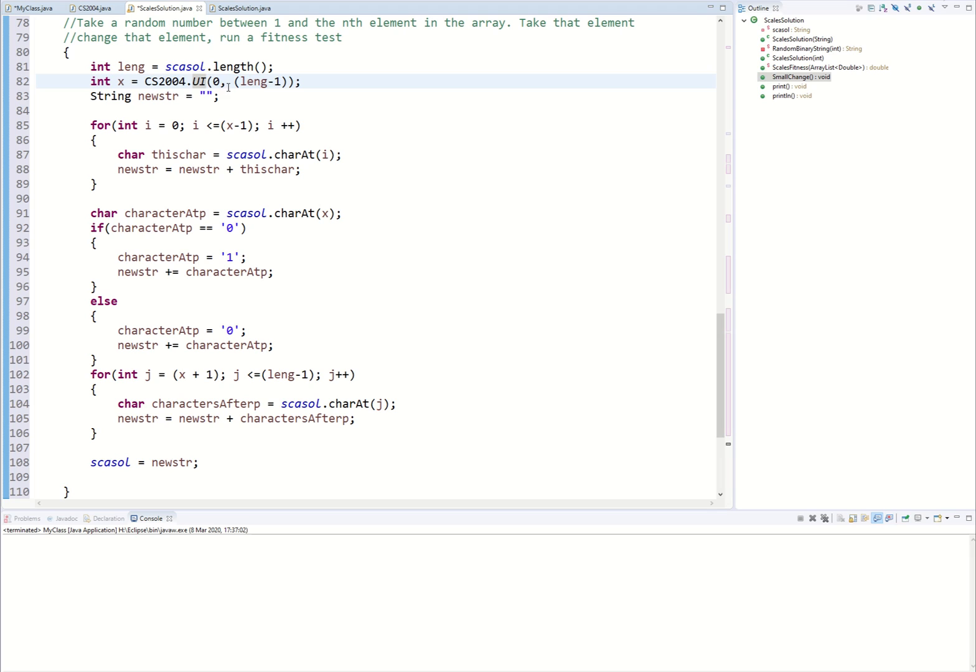
{"action": "left_click", "coordinate": [31, 8]}
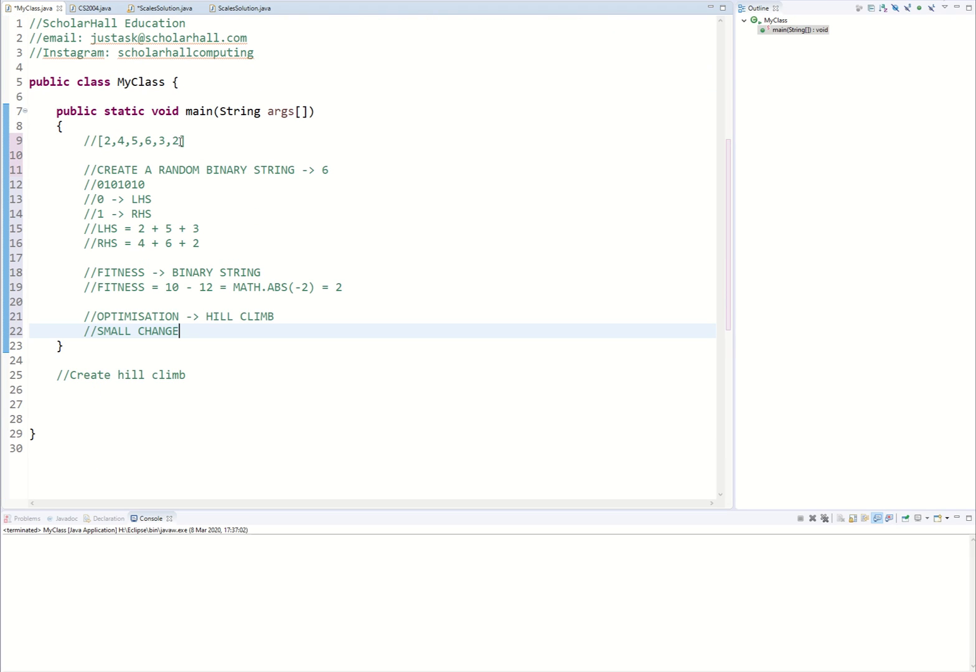
{"action": "mouse_move", "coordinate": [151, 184]}
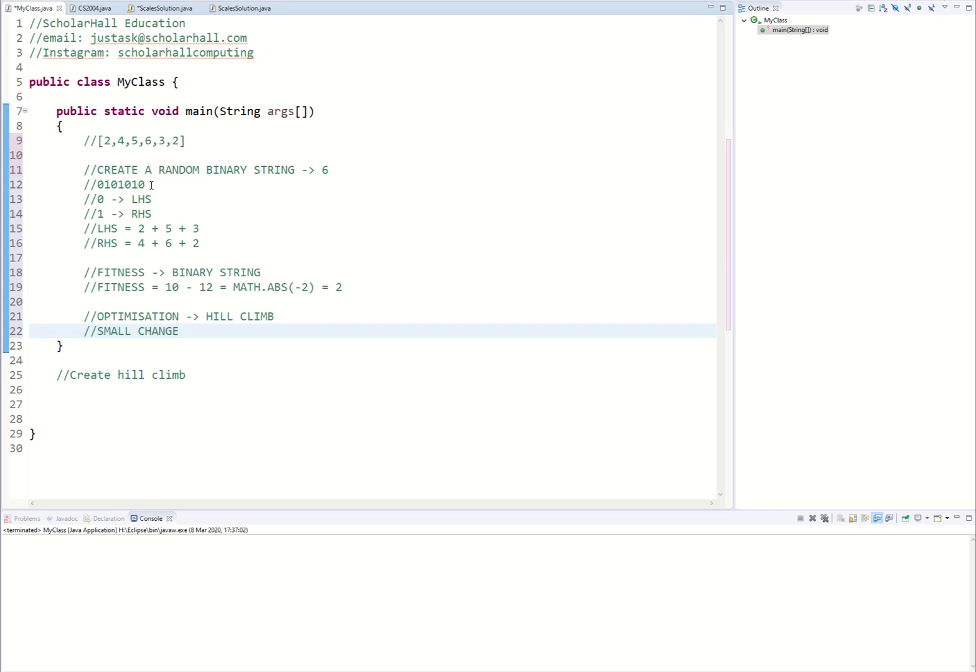
Trim the example binary string comment to 010101 and end on ScalesSolution's SmallChange code.
{"action": "left_click", "coordinate": [145, 184]}
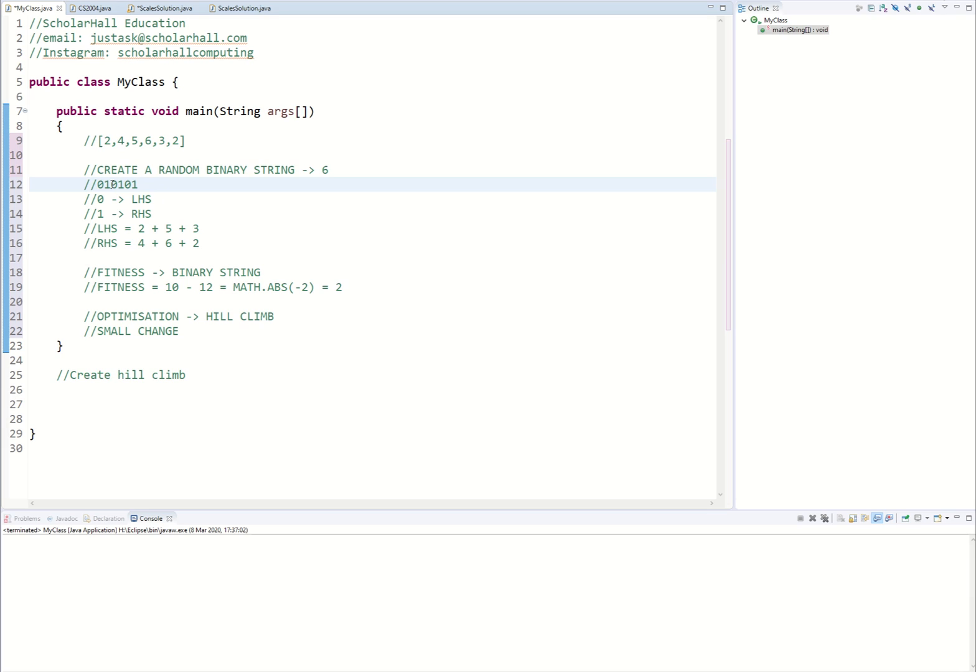
{"action": "mouse_move", "coordinate": [163, 7]}
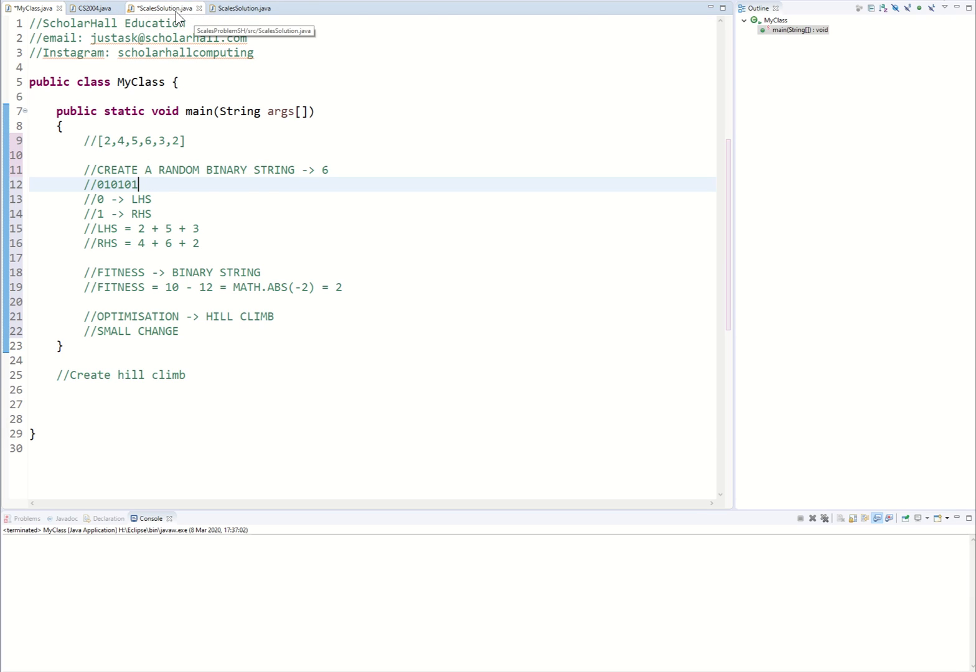
{"action": "left_click", "coordinate": [163, 7]}
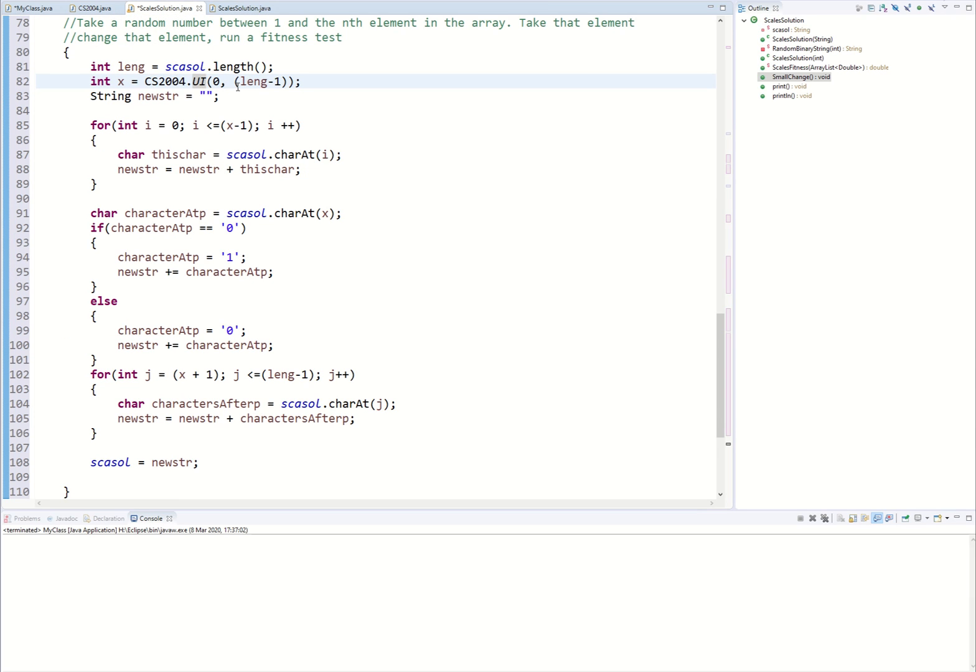
{"action": "left_click", "coordinate": [31, 8]}
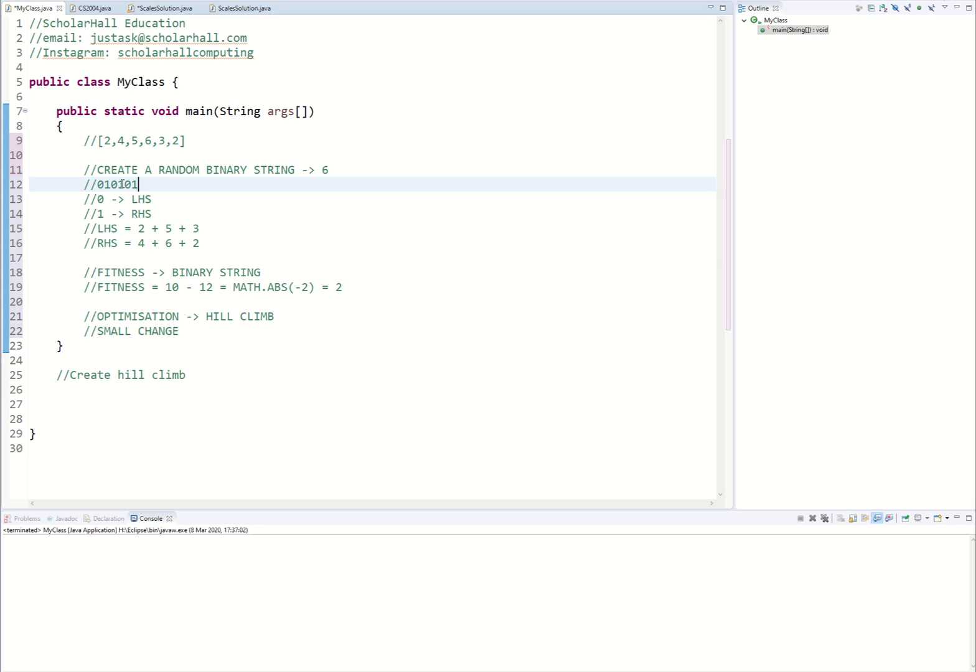
{"action": "left_click", "coordinate": [163, 8]}
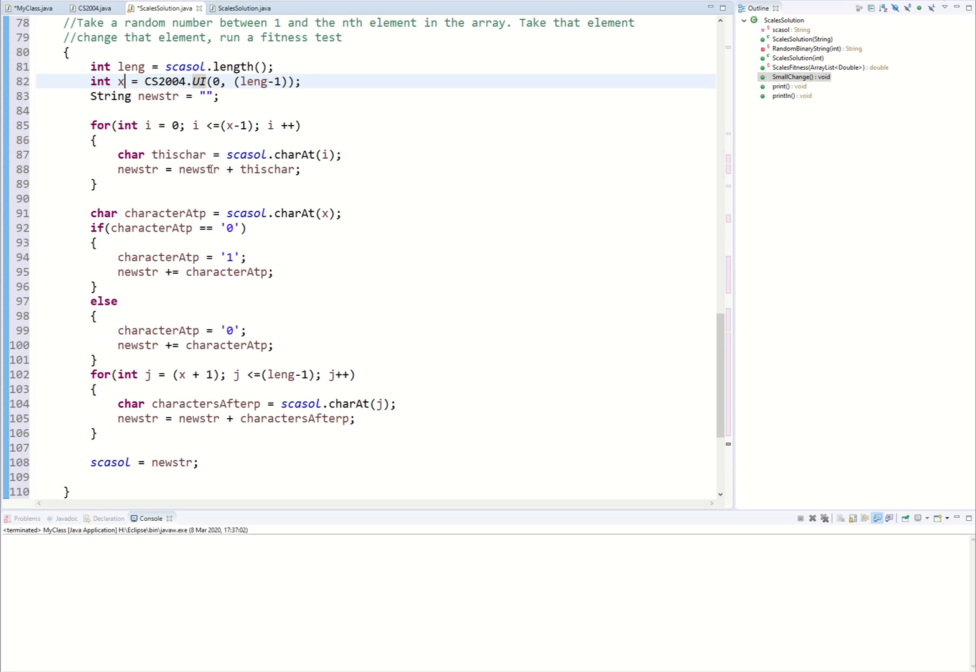
{"action": "mouse_move", "coordinate": [34, 8]}
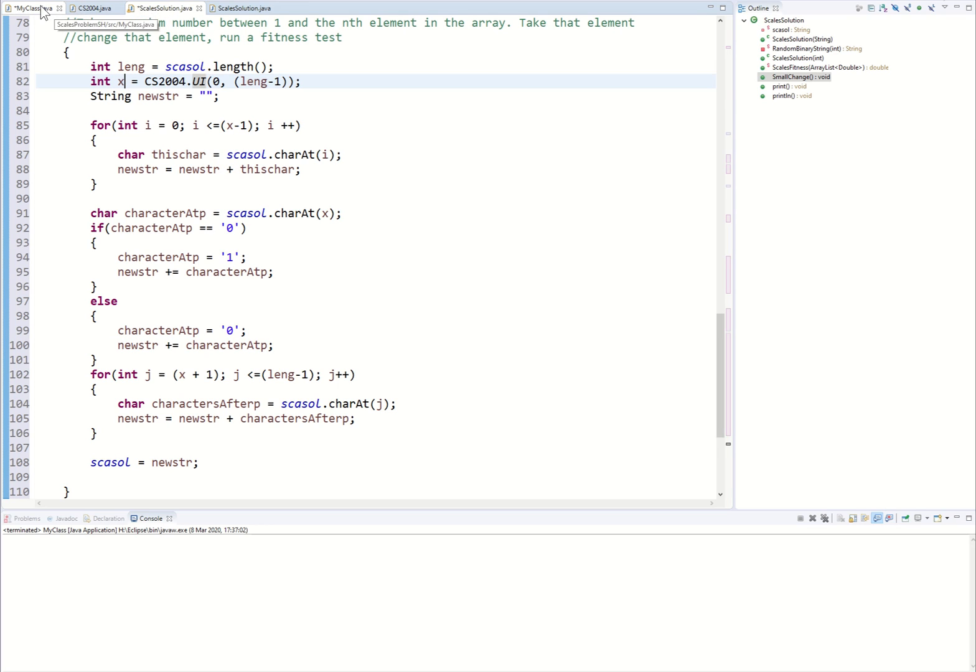
{"action": "left_click", "coordinate": [31, 8]}
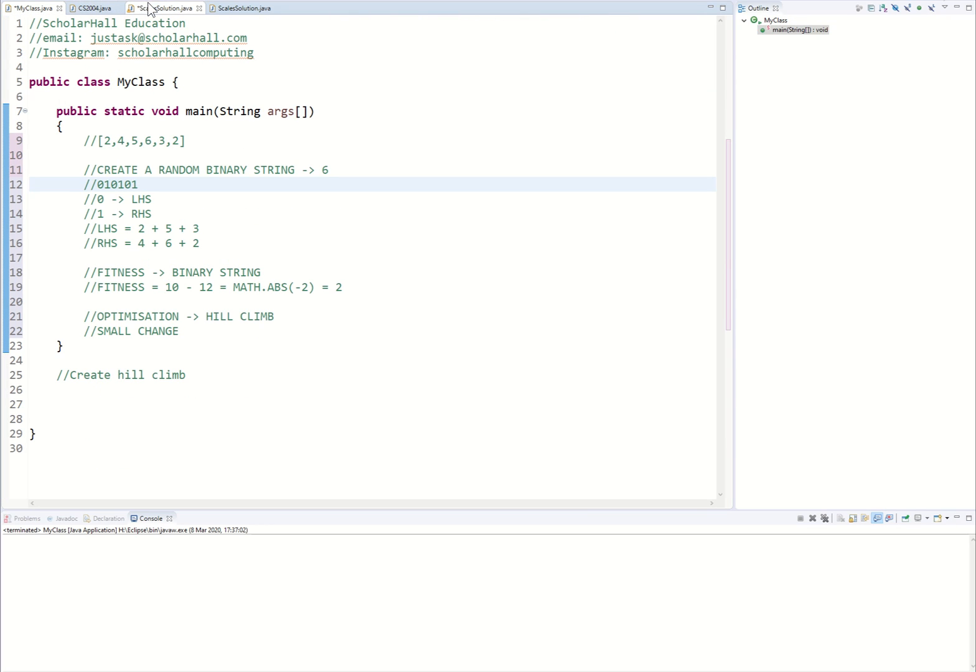
{"action": "left_click", "coordinate": [164, 8]}
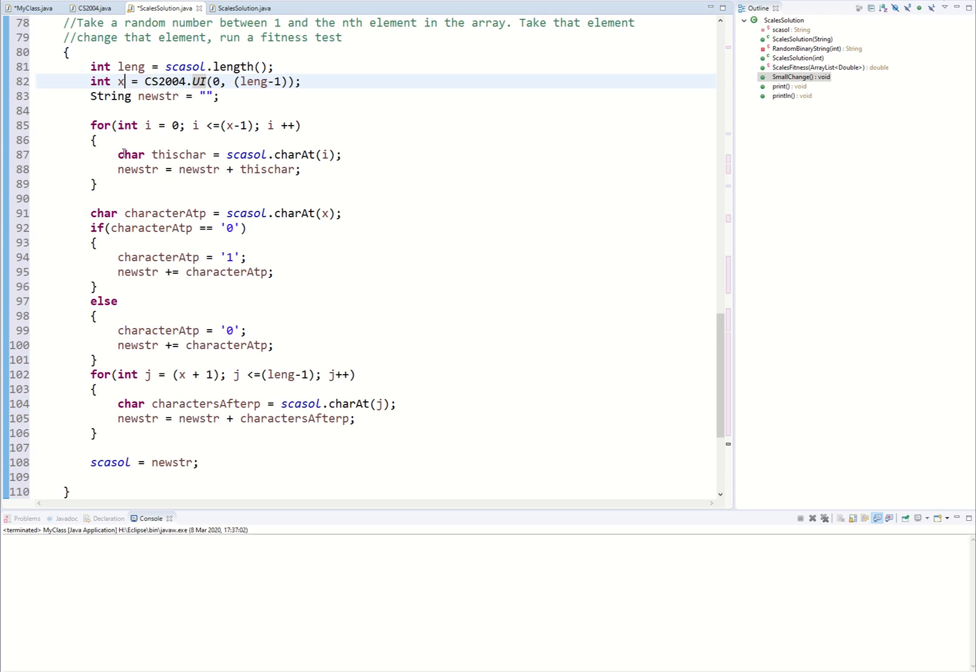
{"action": "left_click", "coordinate": [214, 155]}
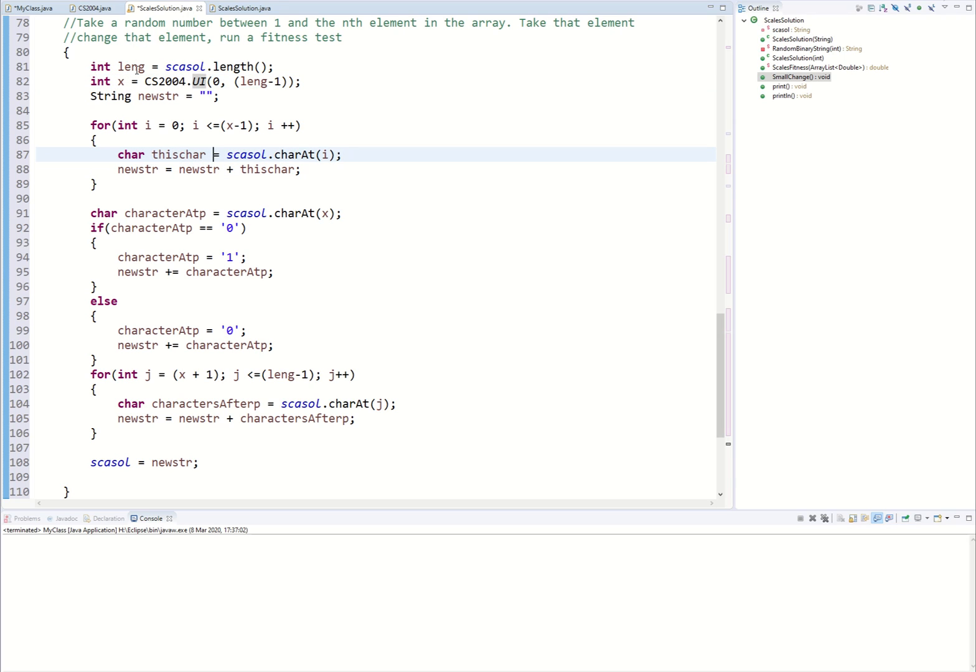
{"action": "mouse_move", "coordinate": [169, 40]}
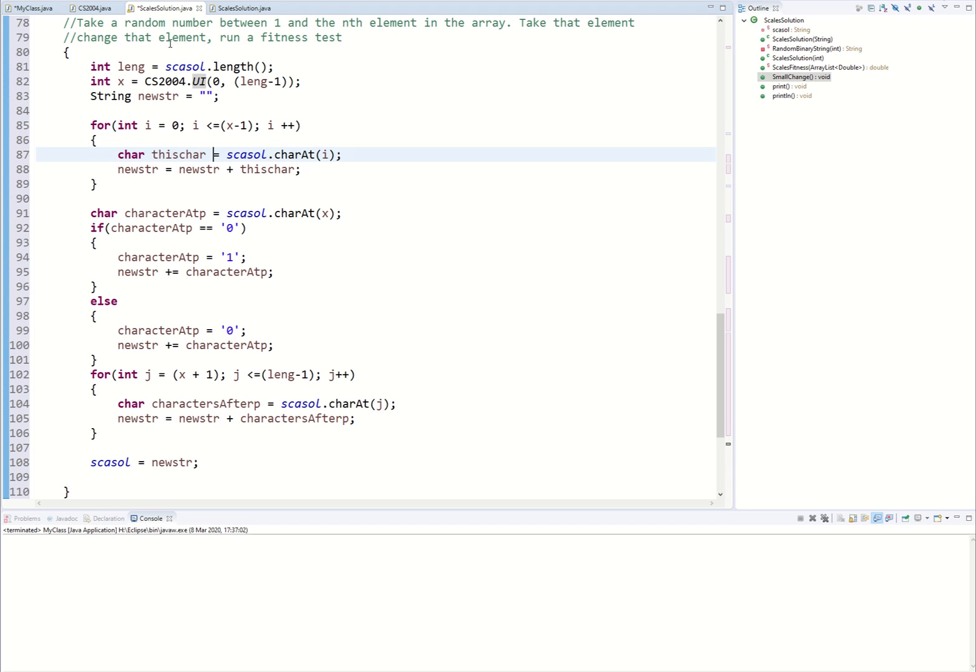
{"action": "scroll", "scroll_direction": "down", "scroll_amount": 3}
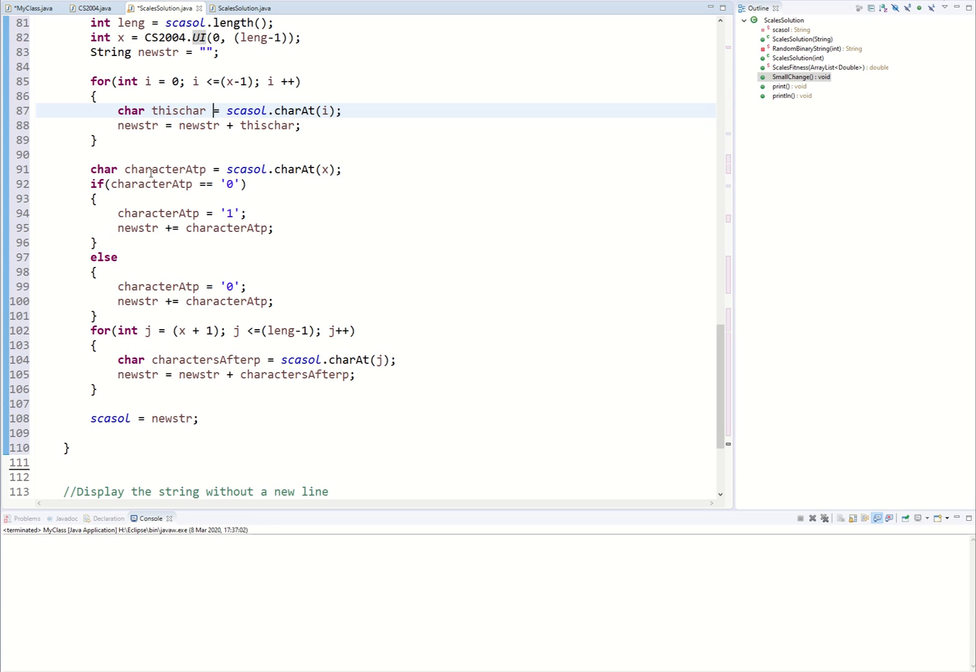
{"action": "double_click", "coordinate": [164, 170]}
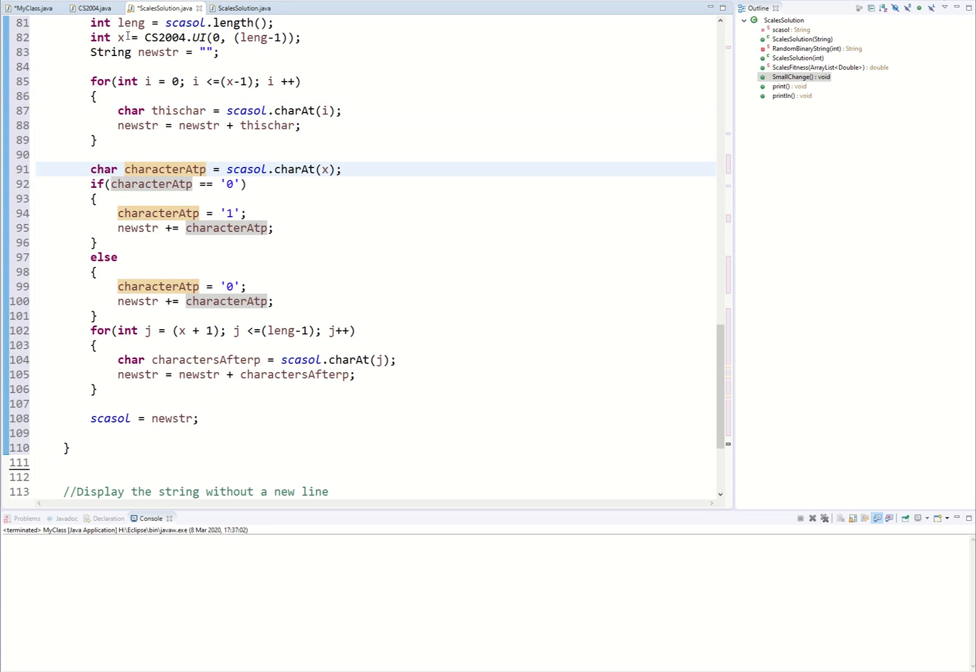
{"action": "left_click", "coordinate": [120, 38]}
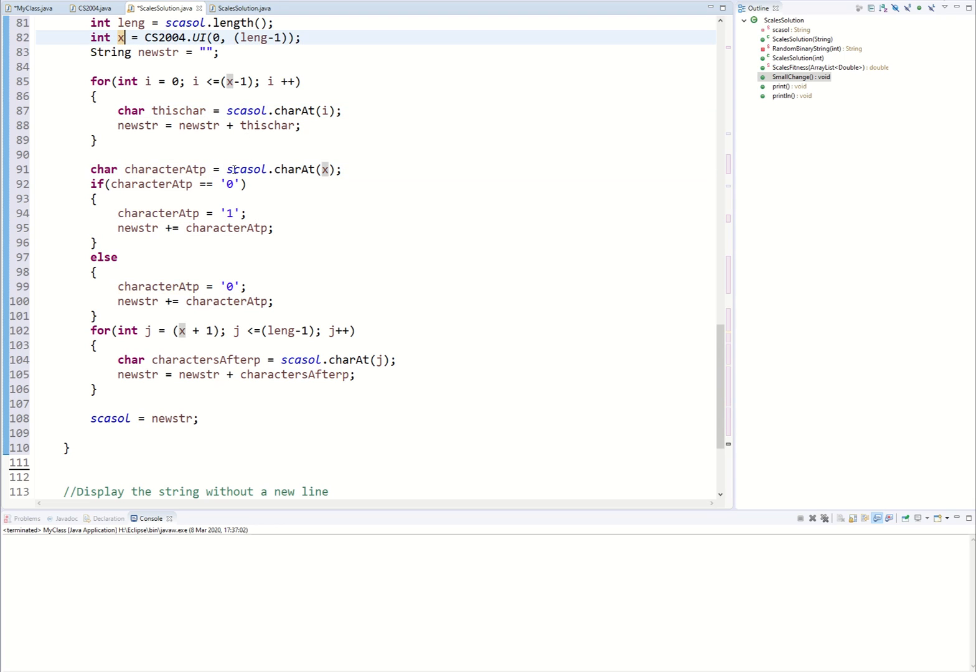
{"action": "double_click", "coordinate": [324, 169]}
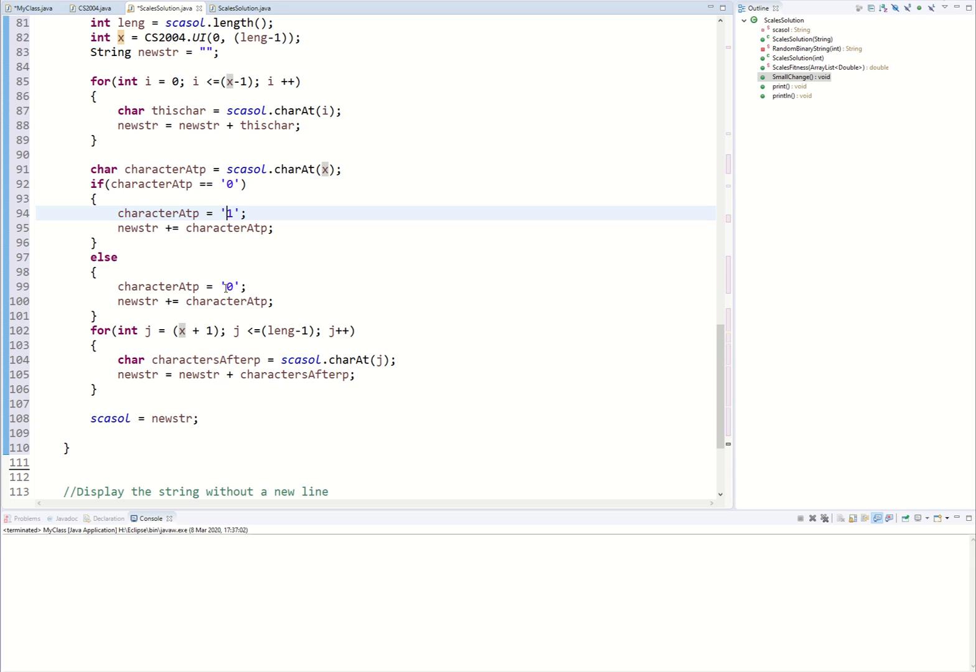
{"action": "scroll", "scroll_direction": "down", "scroll_amount": 3}
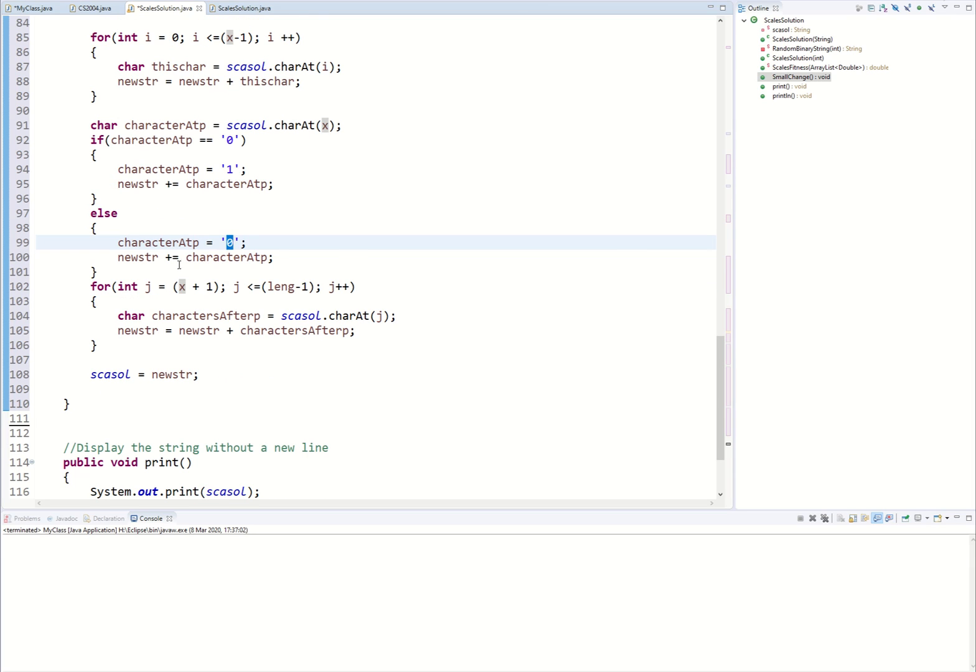
{"action": "scroll", "scroll_direction": "down", "scroll_amount": 3}
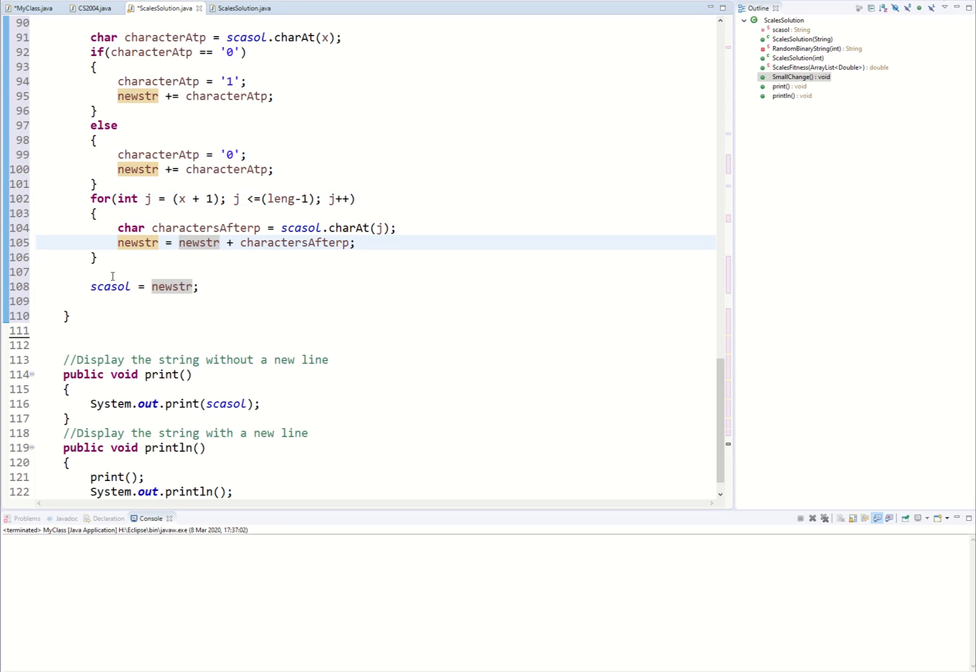
{"action": "double_click", "coordinate": [109, 286]}
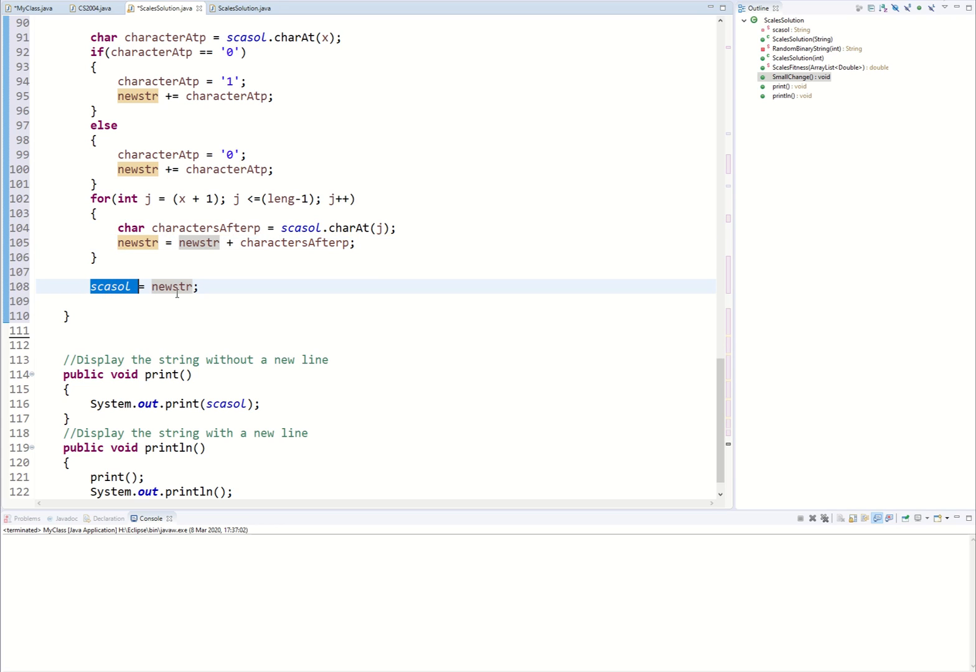
{"action": "double_click", "coordinate": [170, 287]}
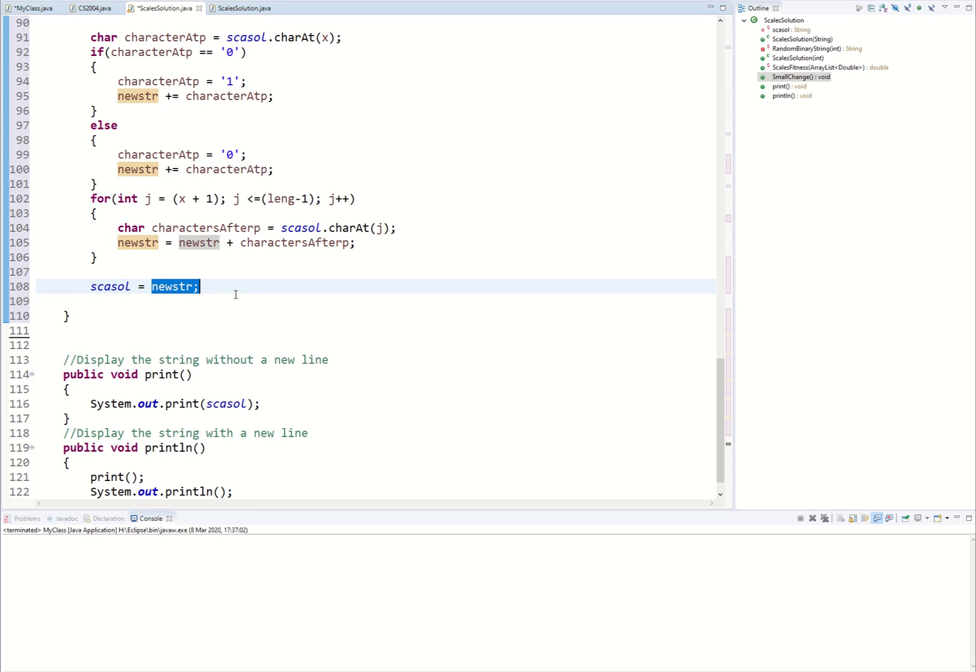
{"action": "scroll", "scroll_direction": "up", "scroll_amount": 3}
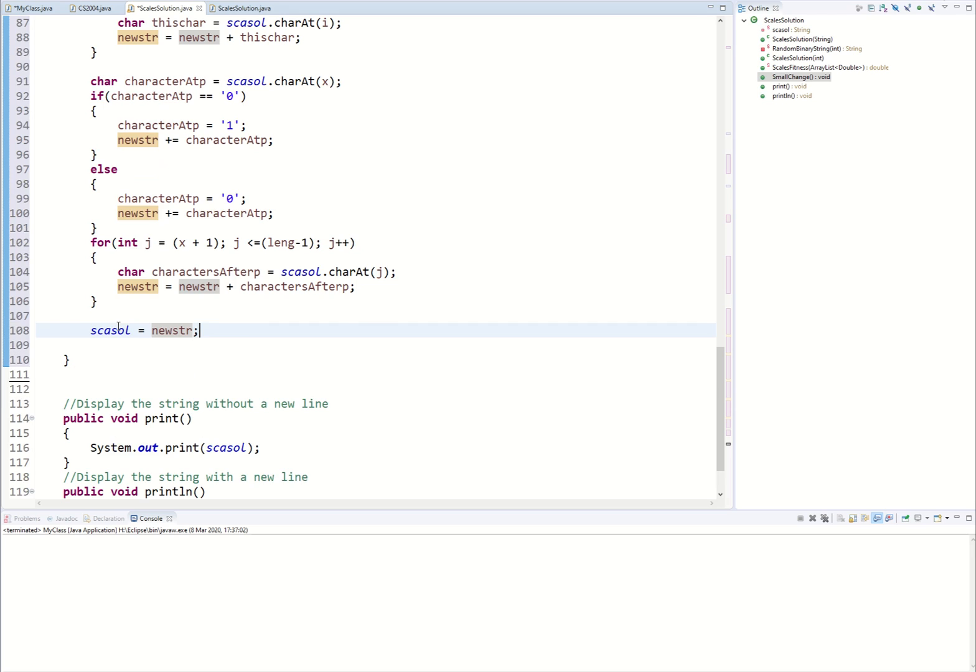
{"action": "scroll", "scroll_direction": "up", "scroll_amount": 3}
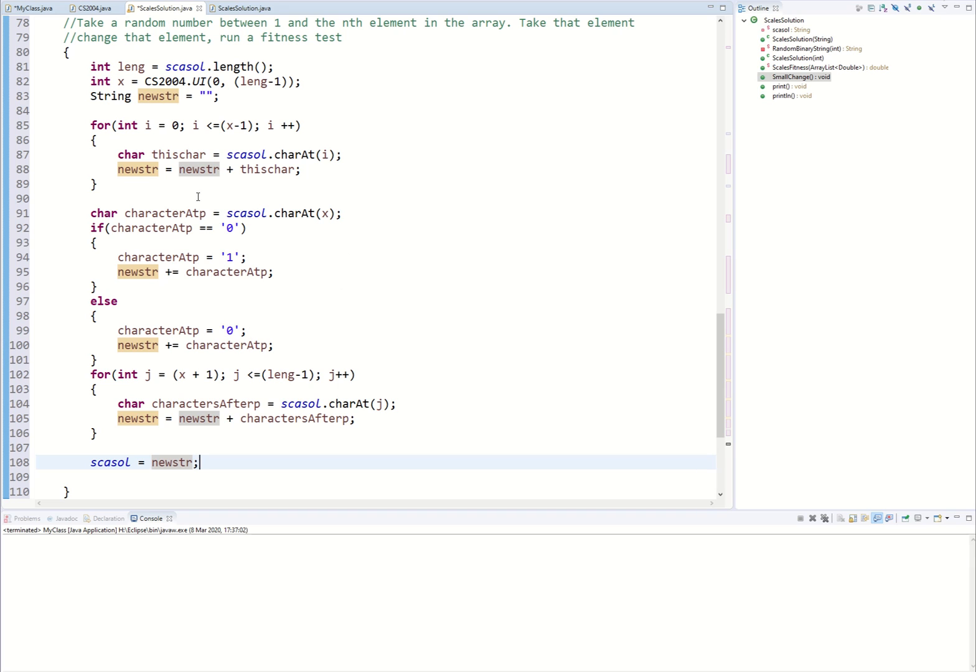
{"action": "scroll", "scroll_direction": "up", "scroll_amount": 3}
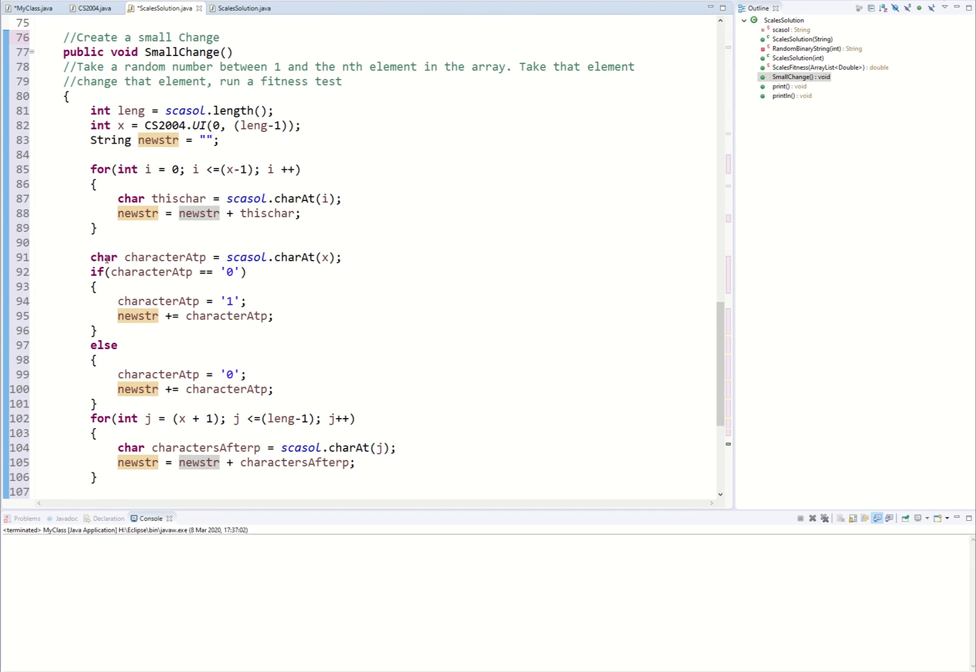